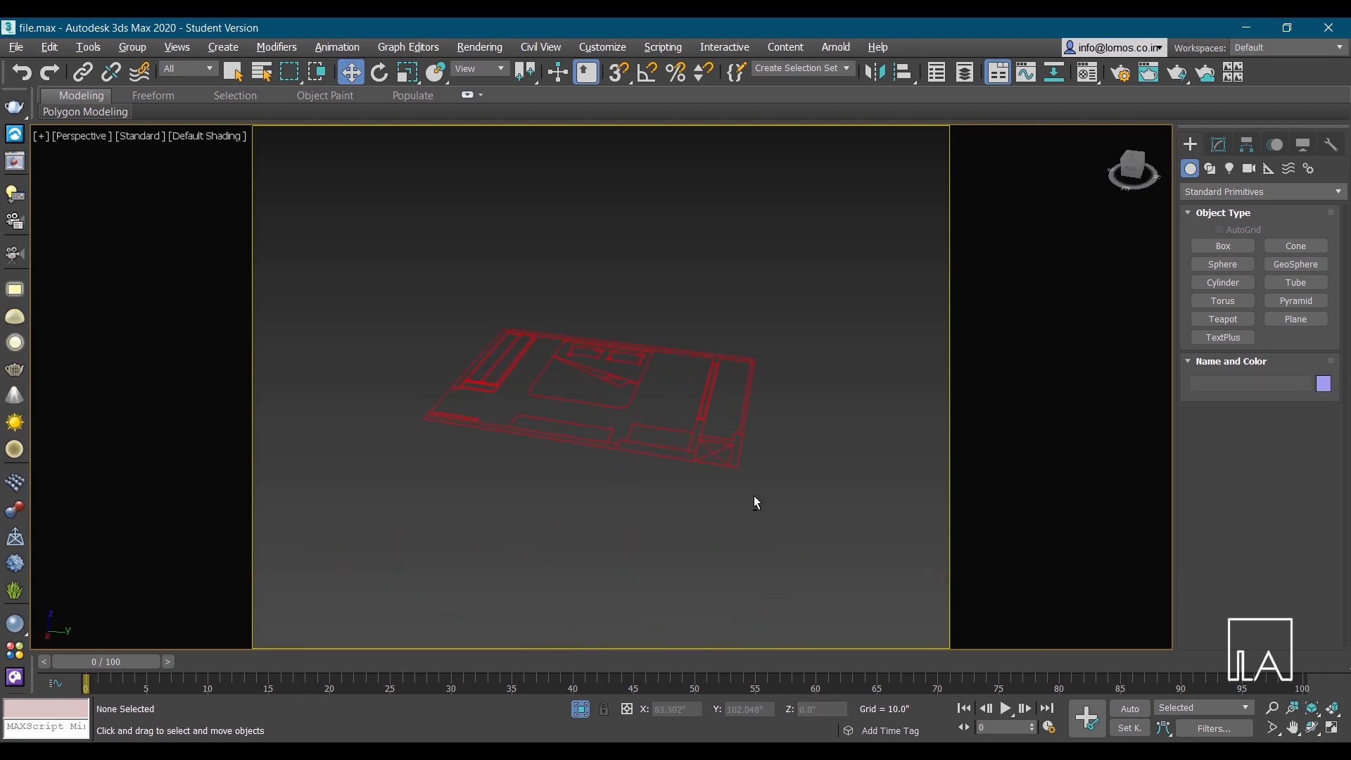
Switch to Top view over the floor plan and choose the Shapes category
{"action": "key", "text": "t"}
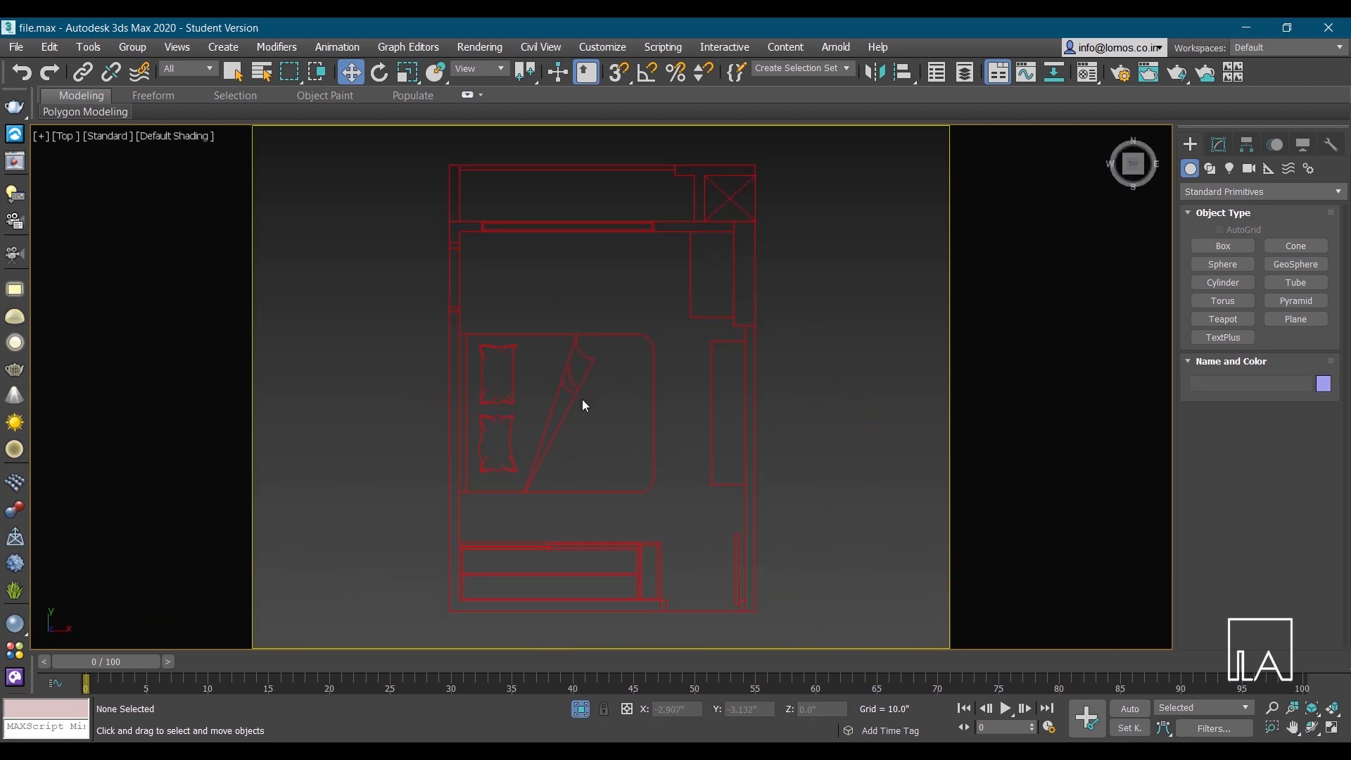
{"action": "mouse_move", "coordinate": [1294, 245]}
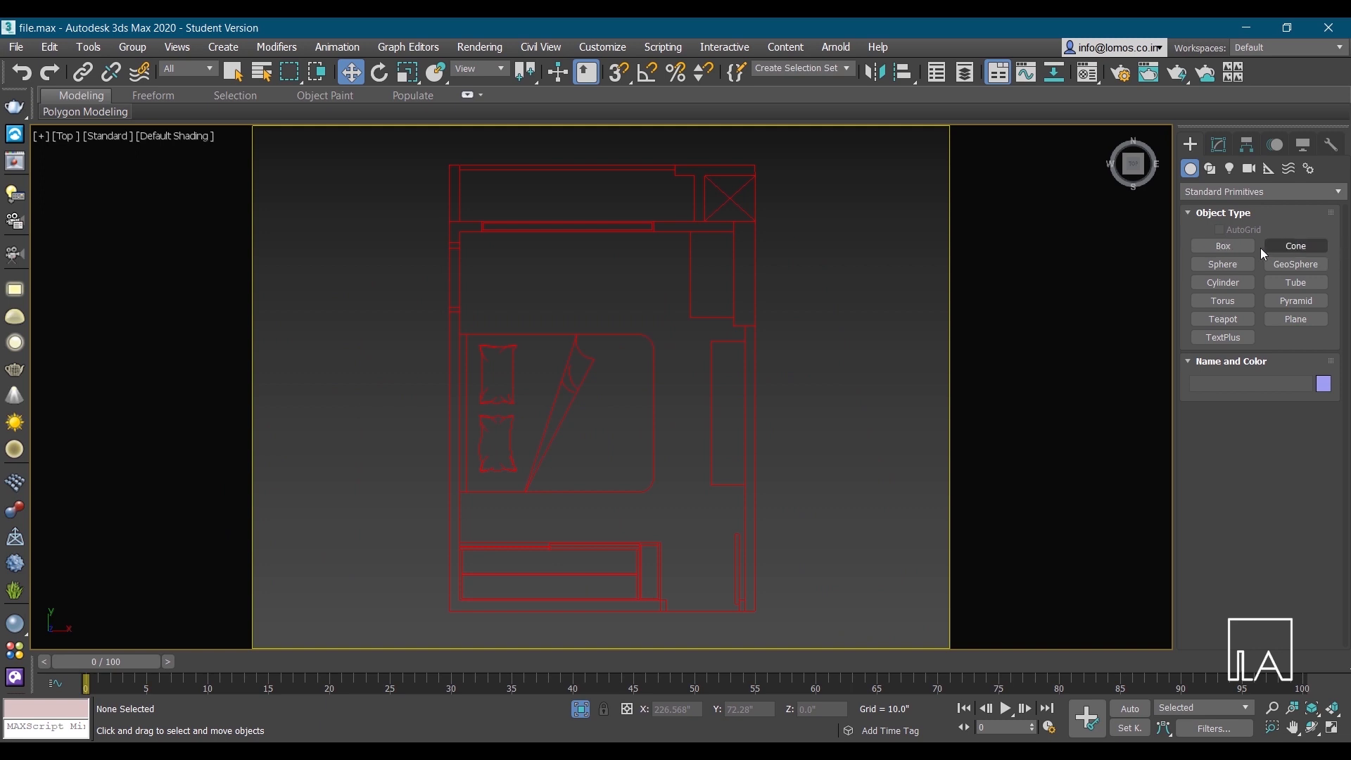
{"action": "left_click", "coordinate": [1210, 167]}
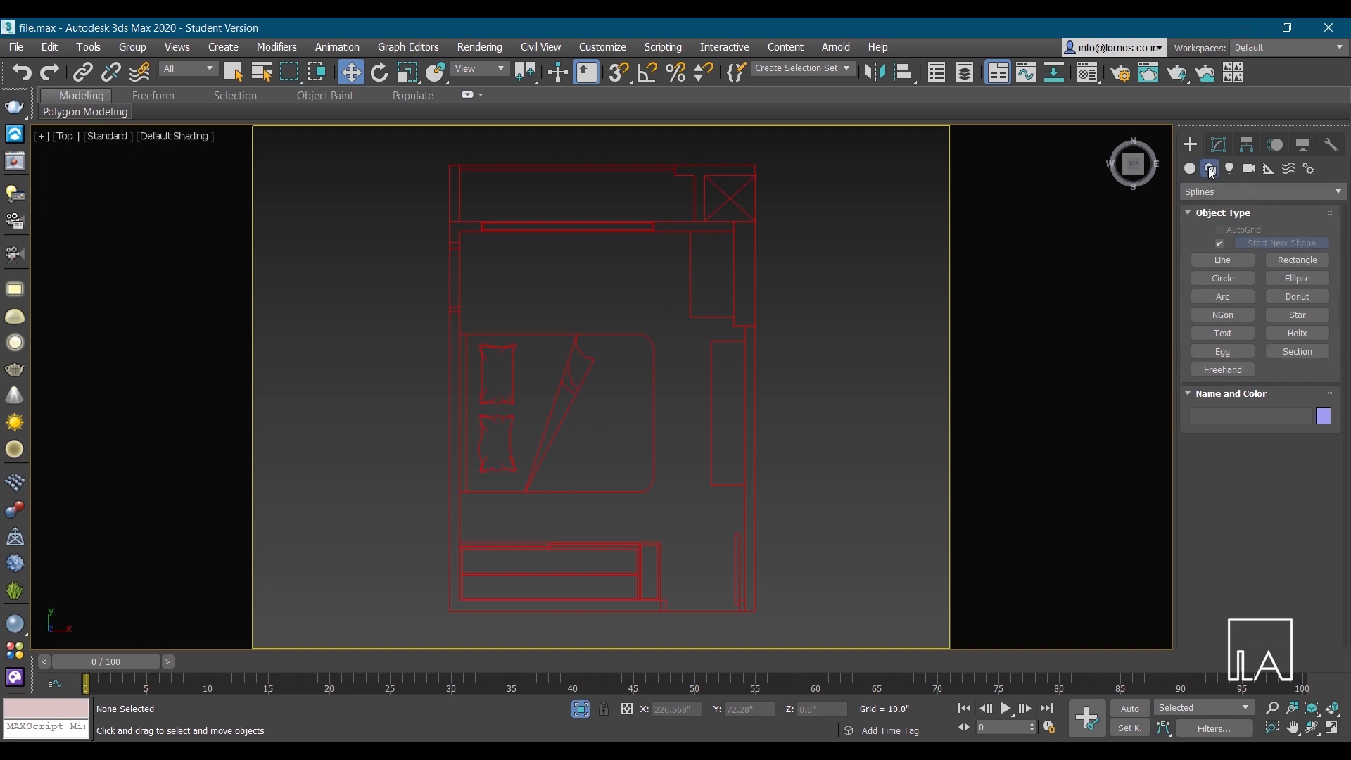
Draw a Rectangle spline over the bed outline and bring it into the Modify panel
{"action": "left_click", "coordinate": [1296, 259]}
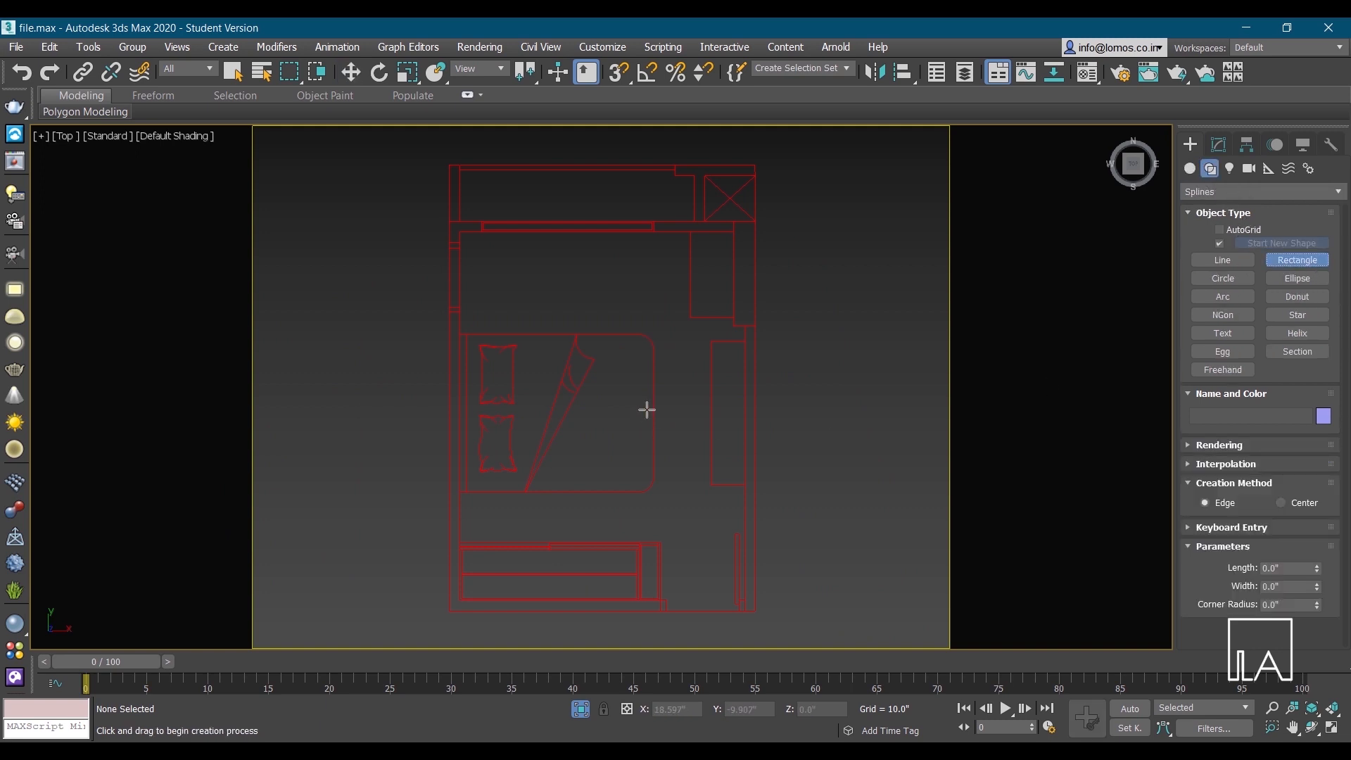
{"action": "mouse_move", "coordinate": [487, 358]}
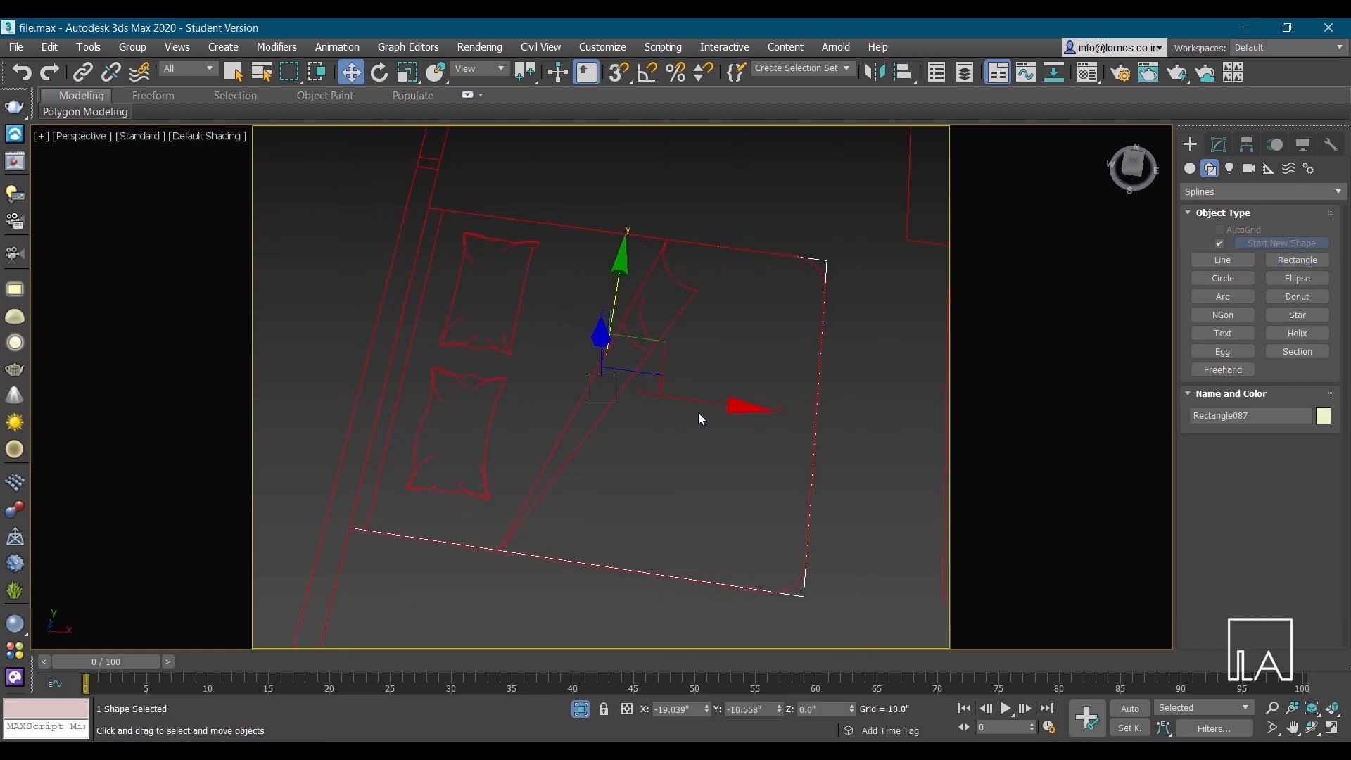
{"action": "left_click_drag", "start_coordinate": [698, 417], "coordinate": [685, 370]}
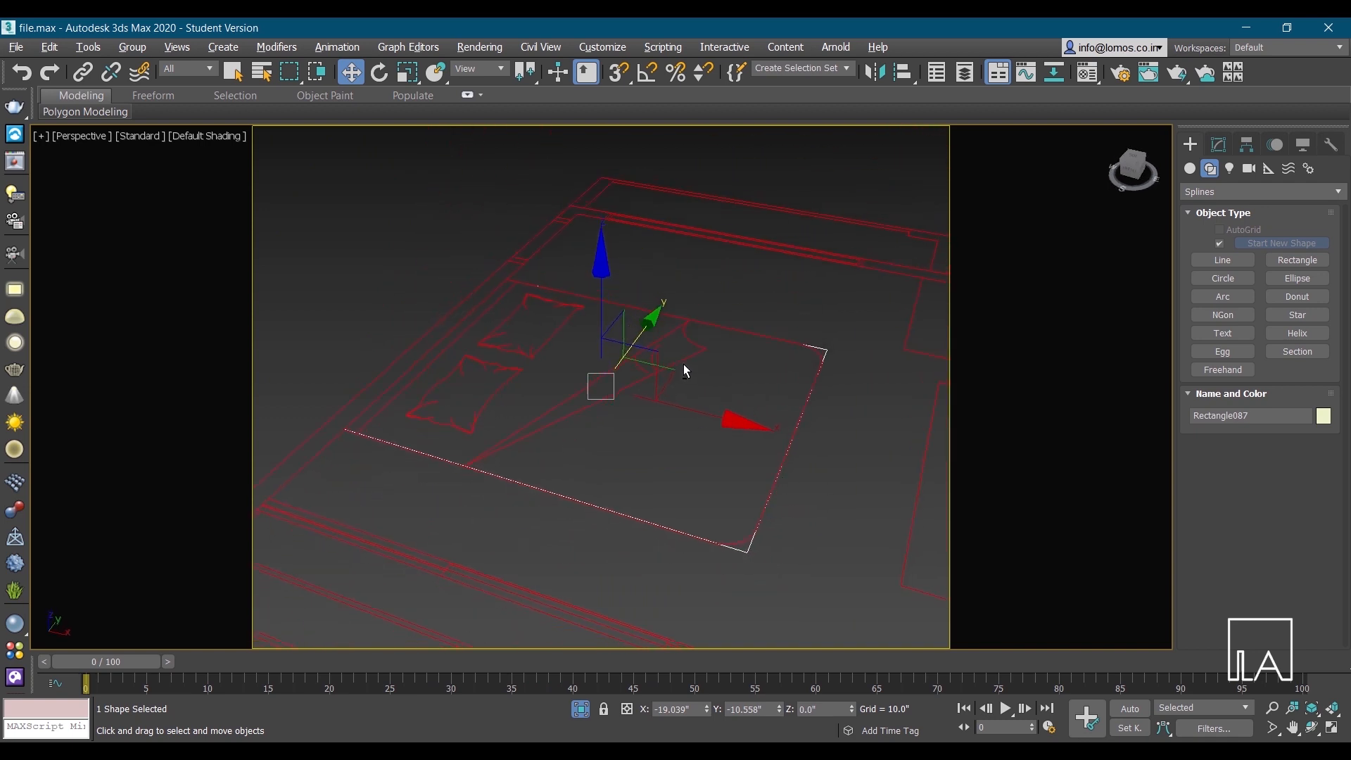
{"action": "left_click", "coordinate": [1219, 145]}
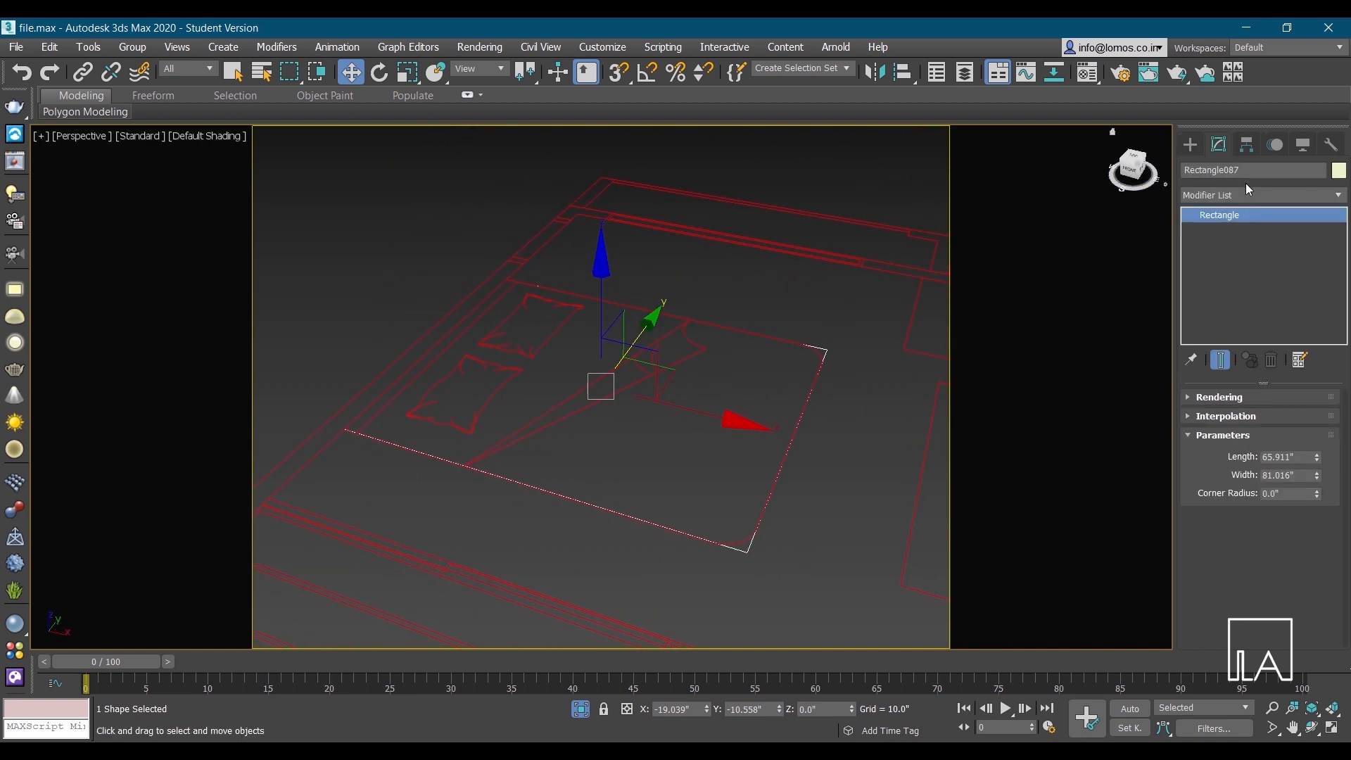
Extrude the bed rectangle into a solid slab with an Amount of 7.0
{"action": "left_click", "coordinate": [1258, 195]}
{"action": "type", "text": "Extrude"}
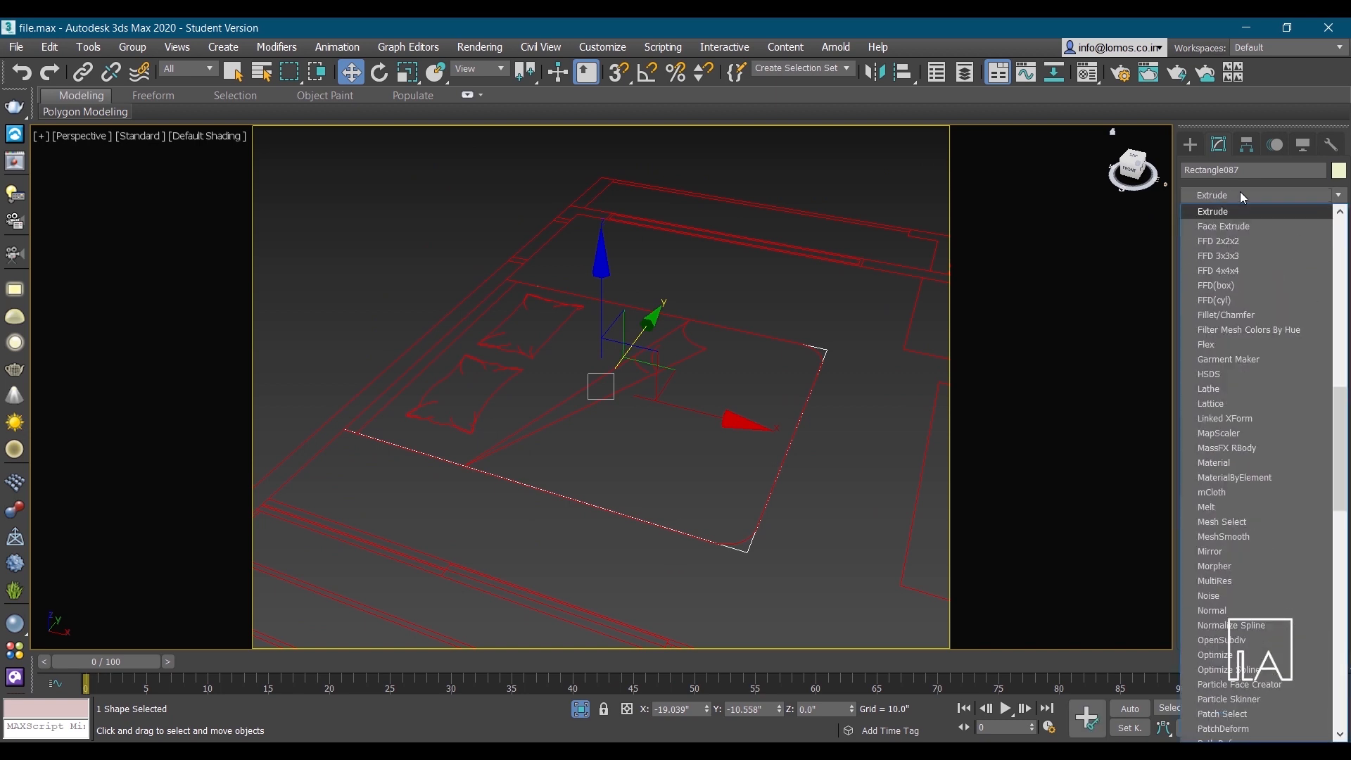
{"action": "left_click", "coordinate": [1213, 211]}
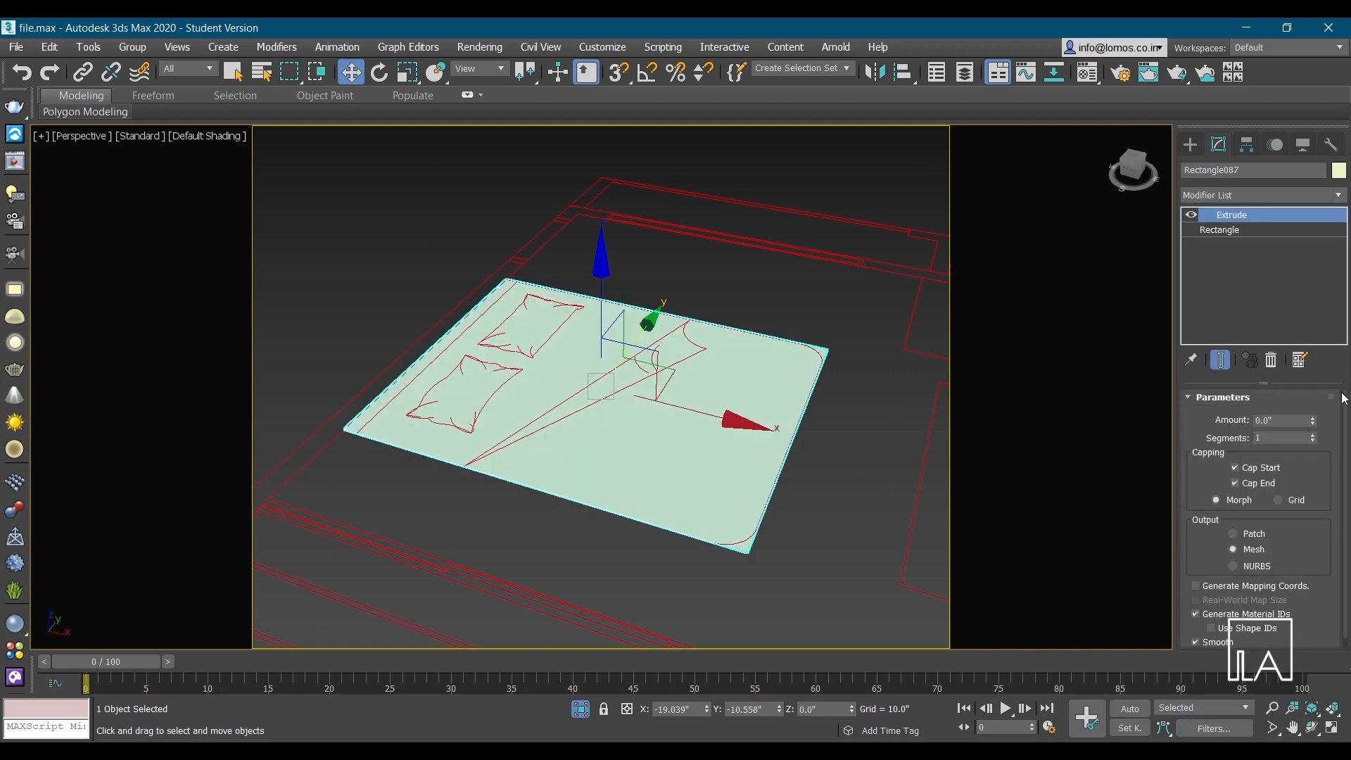
{"action": "type", "text": "7.0"}
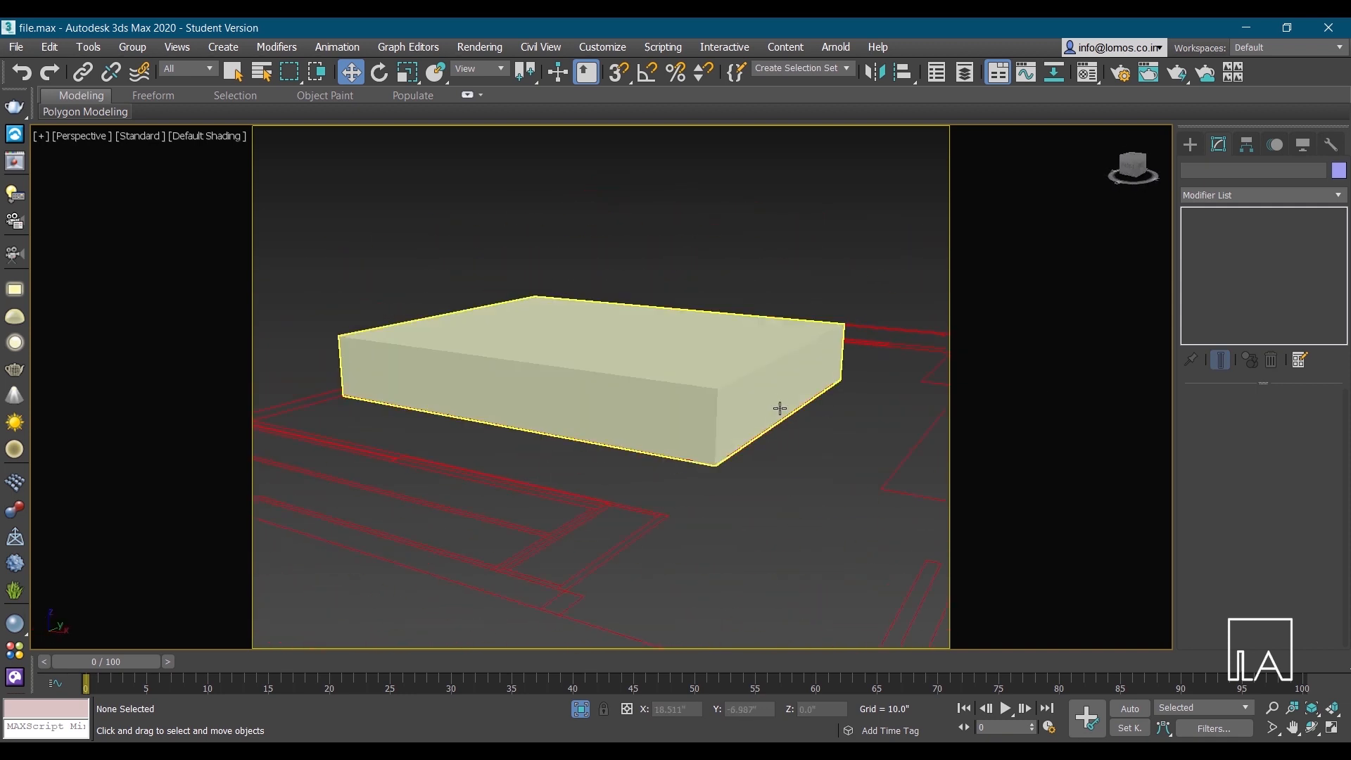
{"action": "left_click_drag", "start_coordinate": [780, 408], "coordinate": [722, 422]}
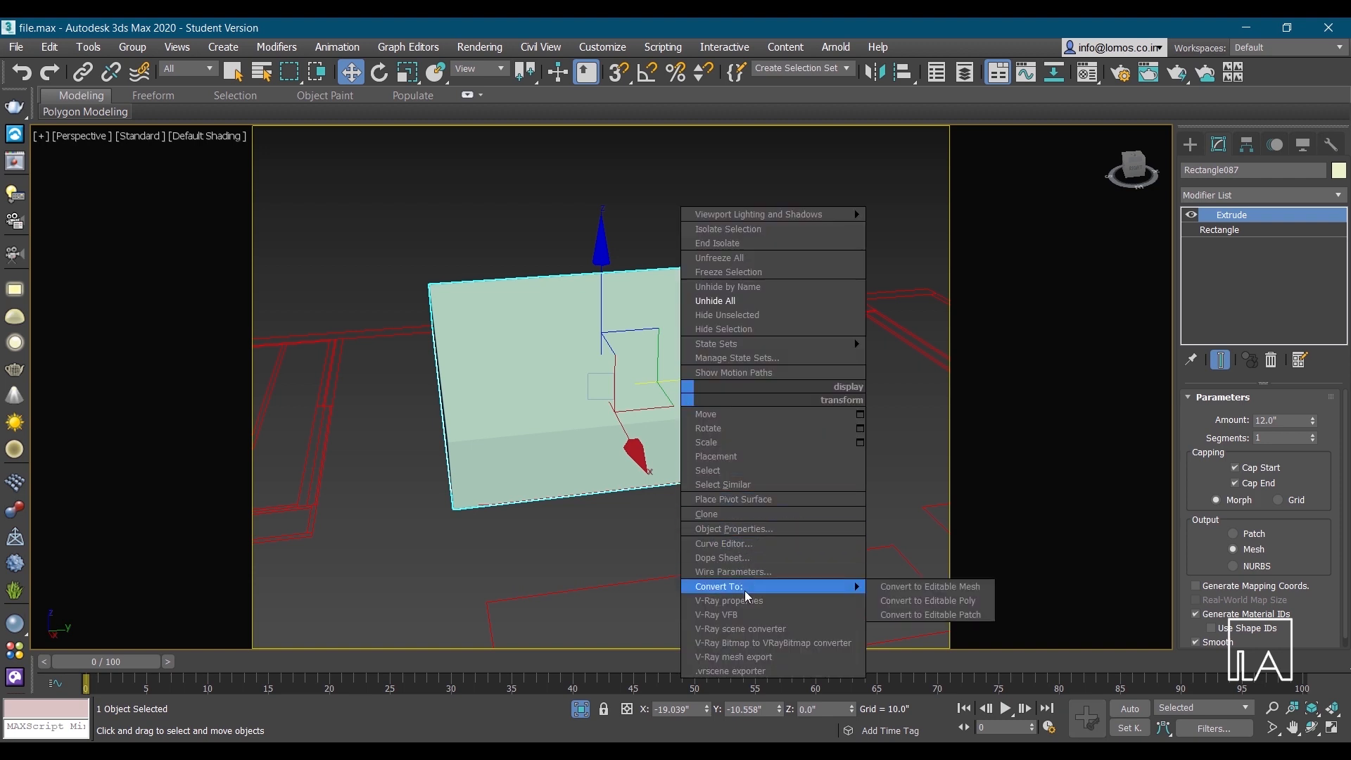
{"action": "mouse_move", "coordinate": [928, 601]}
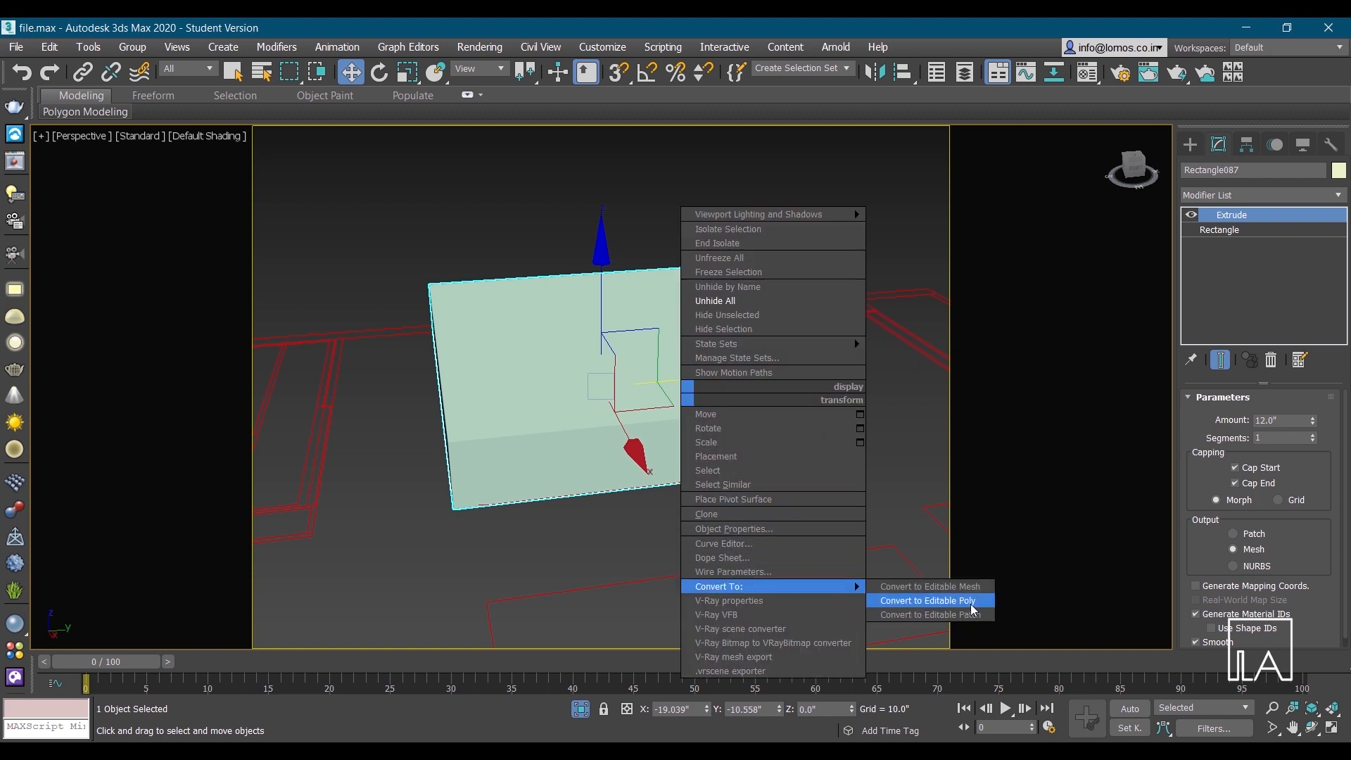
Convert the extruded bed slab to an Editable Poly
{"action": "left_click", "coordinate": [927, 601]}
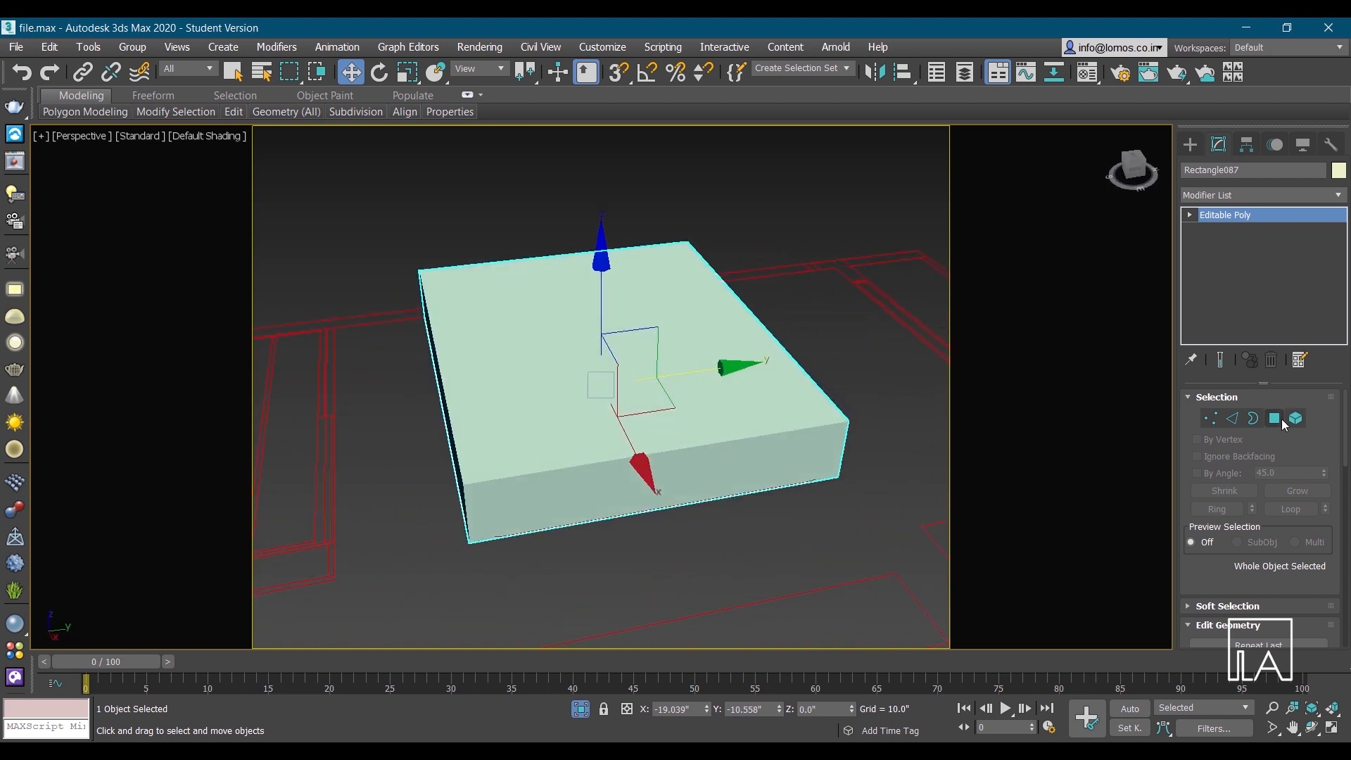
{"action": "mouse_move", "coordinate": [1231, 418]}
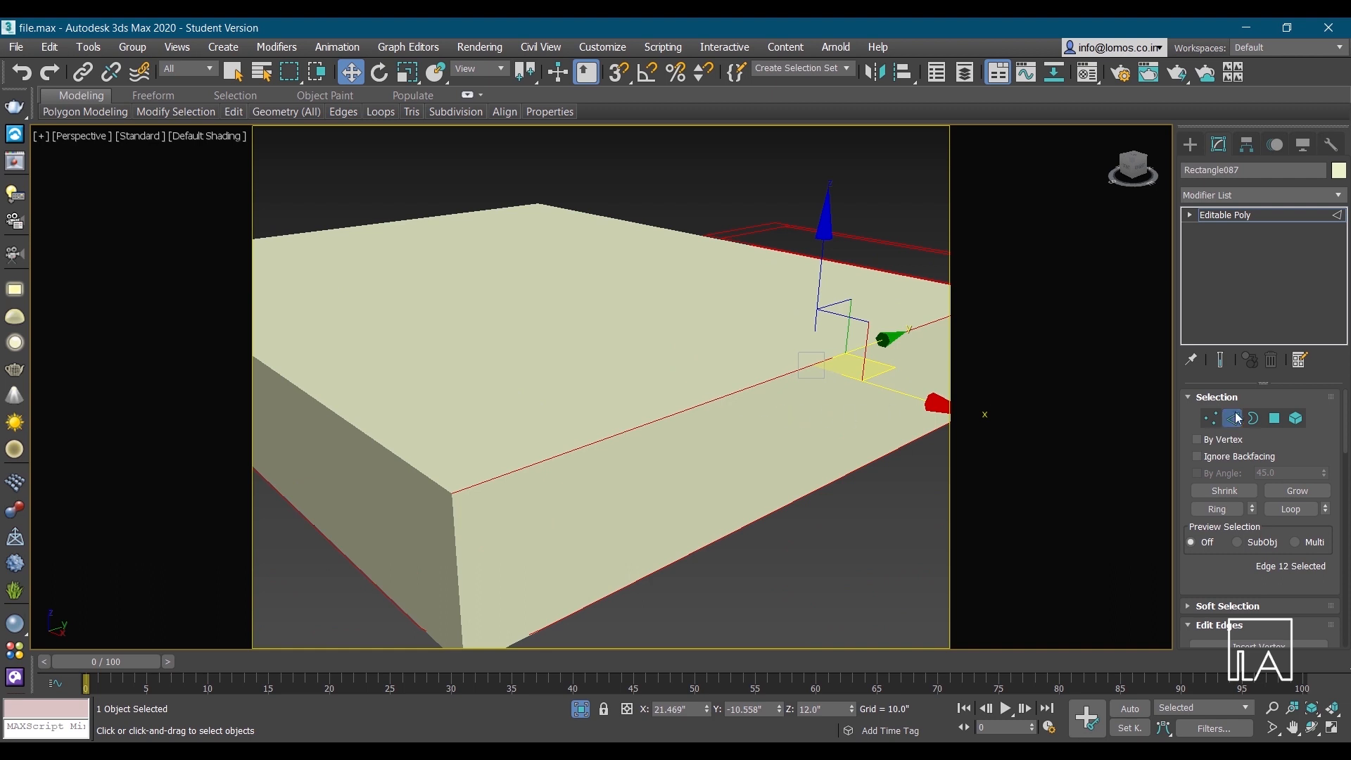
Chamfer the slab's front edges into a rounded 12-segment edge
{"action": "left_click", "coordinate": [1215, 397]}
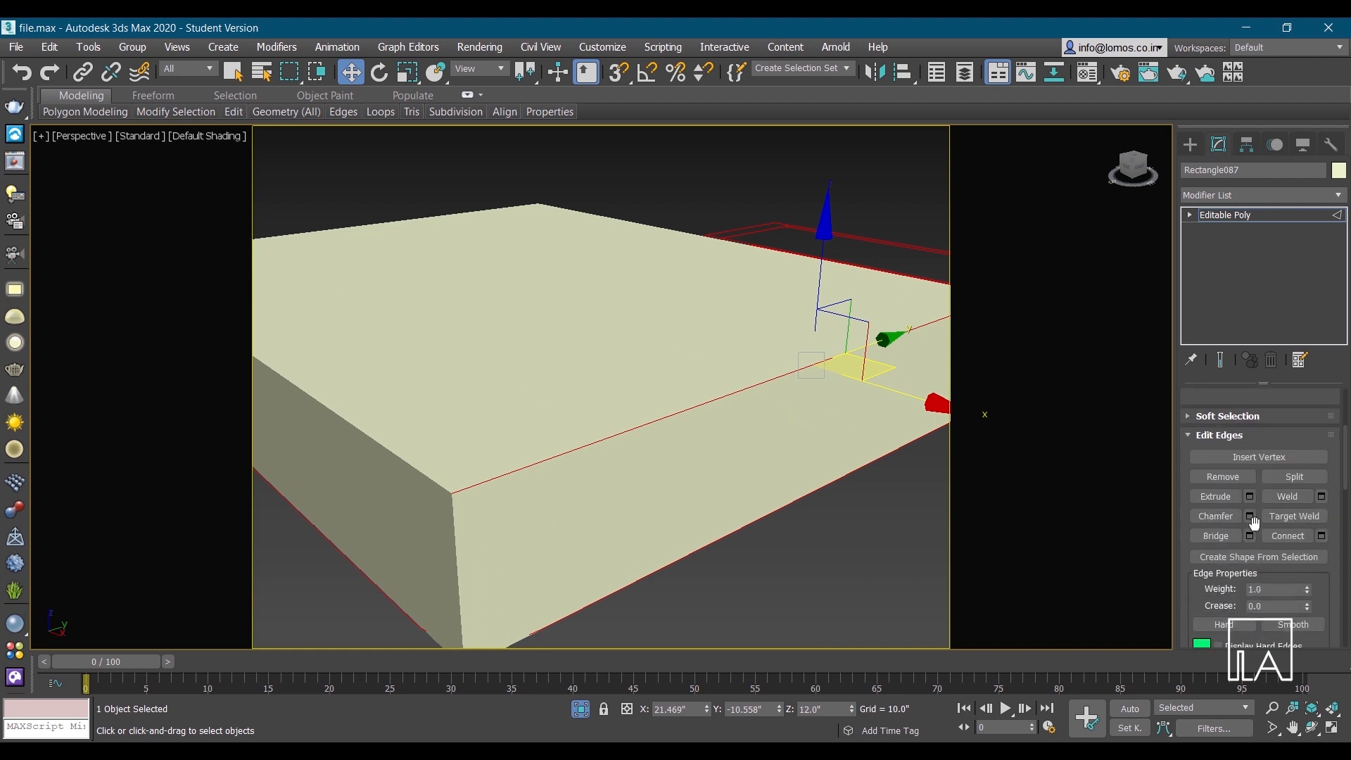
{"action": "left_click", "coordinate": [1248, 516]}
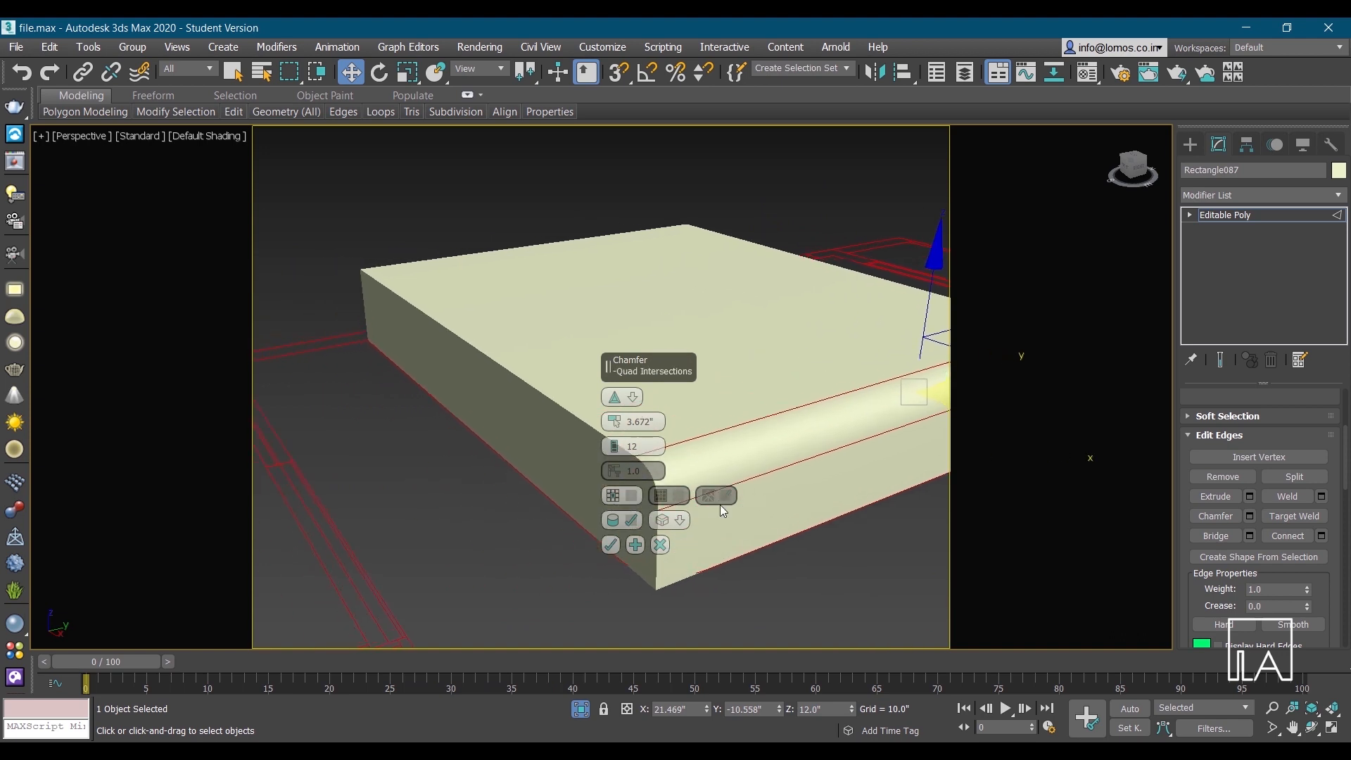
{"action": "left_click", "coordinate": [609, 544]}
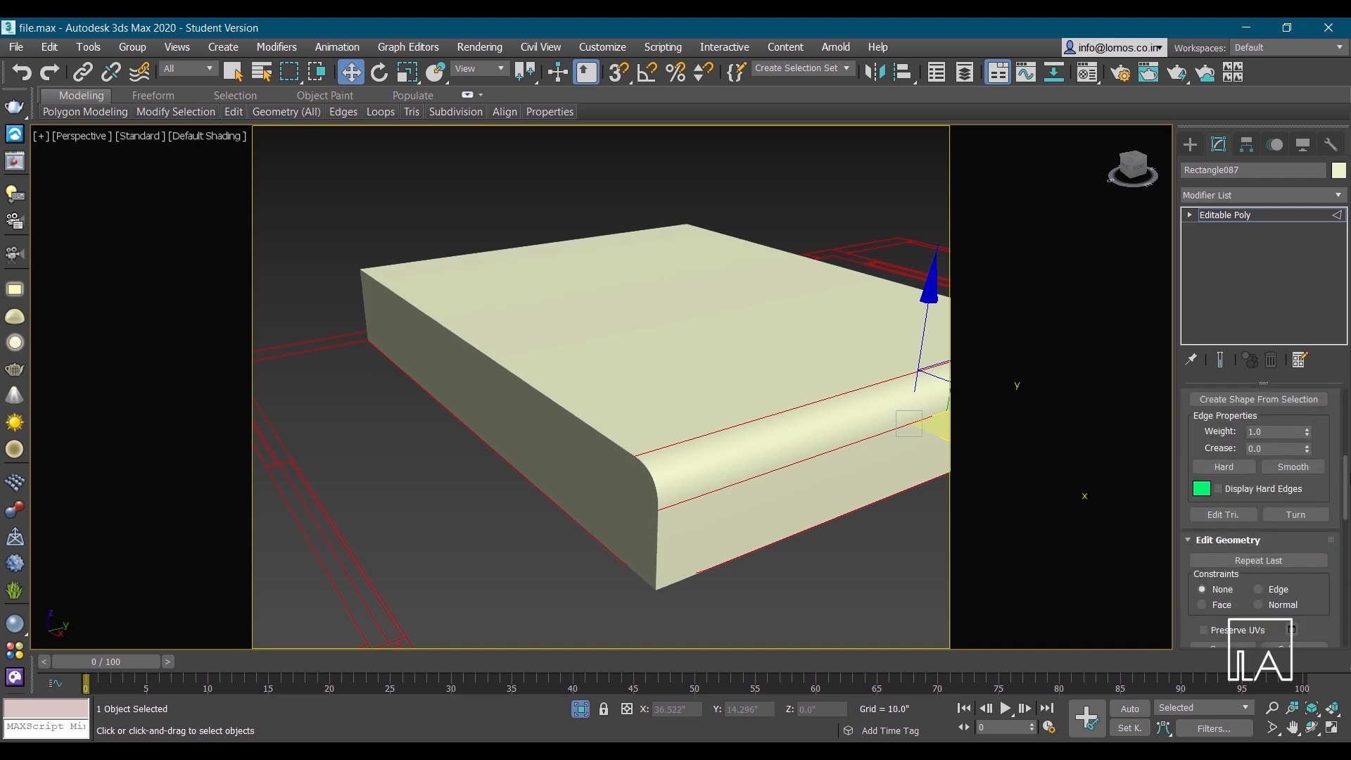
Activate a horizontal Slice Plane low across the slab and adjust Grid and Snap settings
{"action": "scroll", "scroll_direction": "down", "scroll_amount": 3}
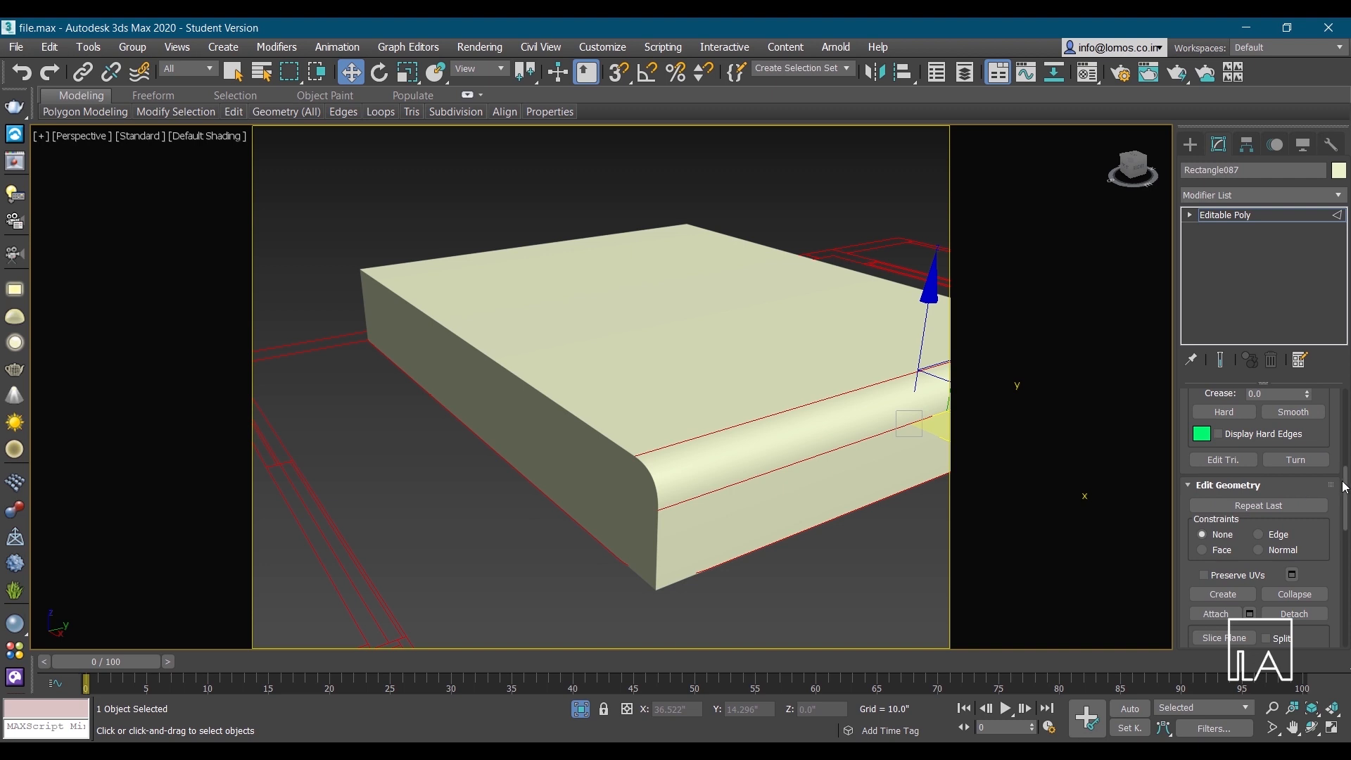
{"action": "scroll", "scroll_direction": "down", "scroll_amount": 3}
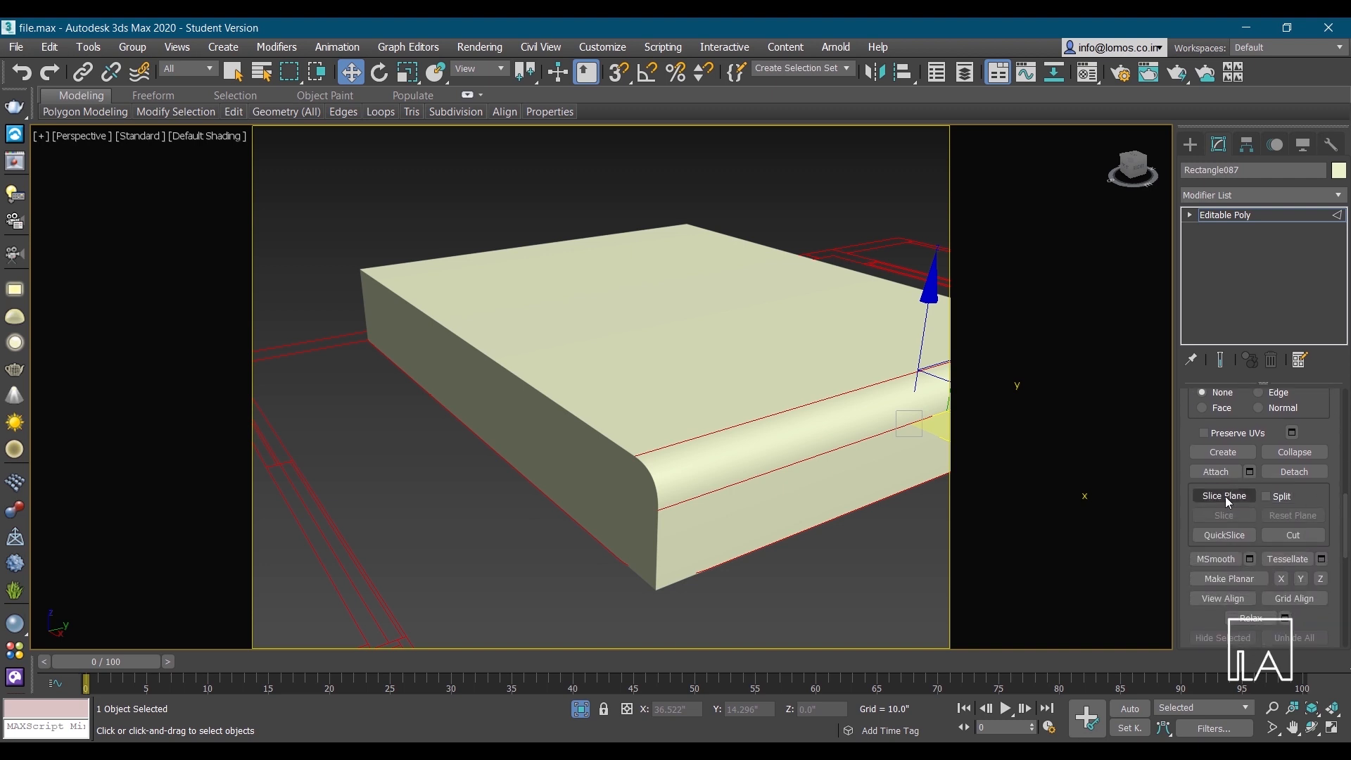
{"action": "left_click", "coordinate": [1222, 495]}
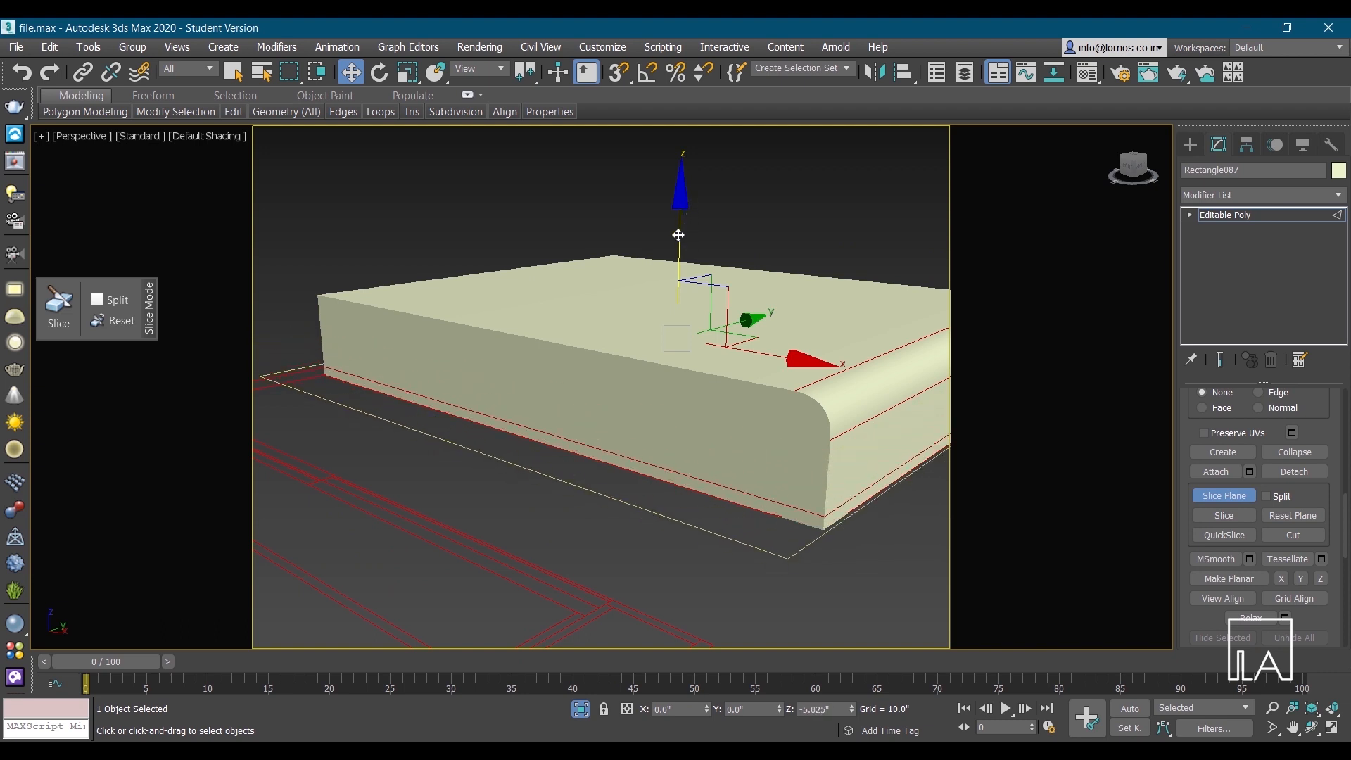
{"action": "left_click_drag", "start_coordinate": [678, 235], "coordinate": [666, 226]}
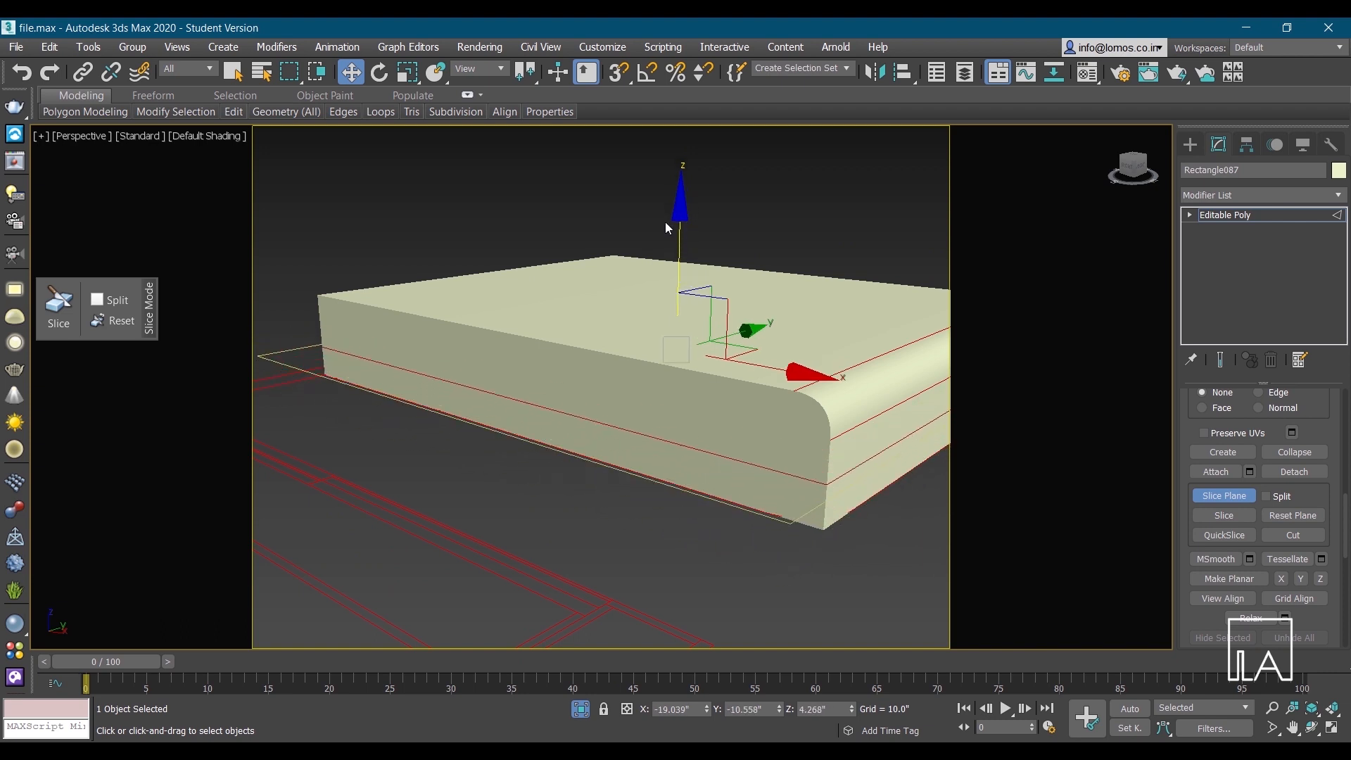
{"action": "left_click", "coordinate": [615, 71]}
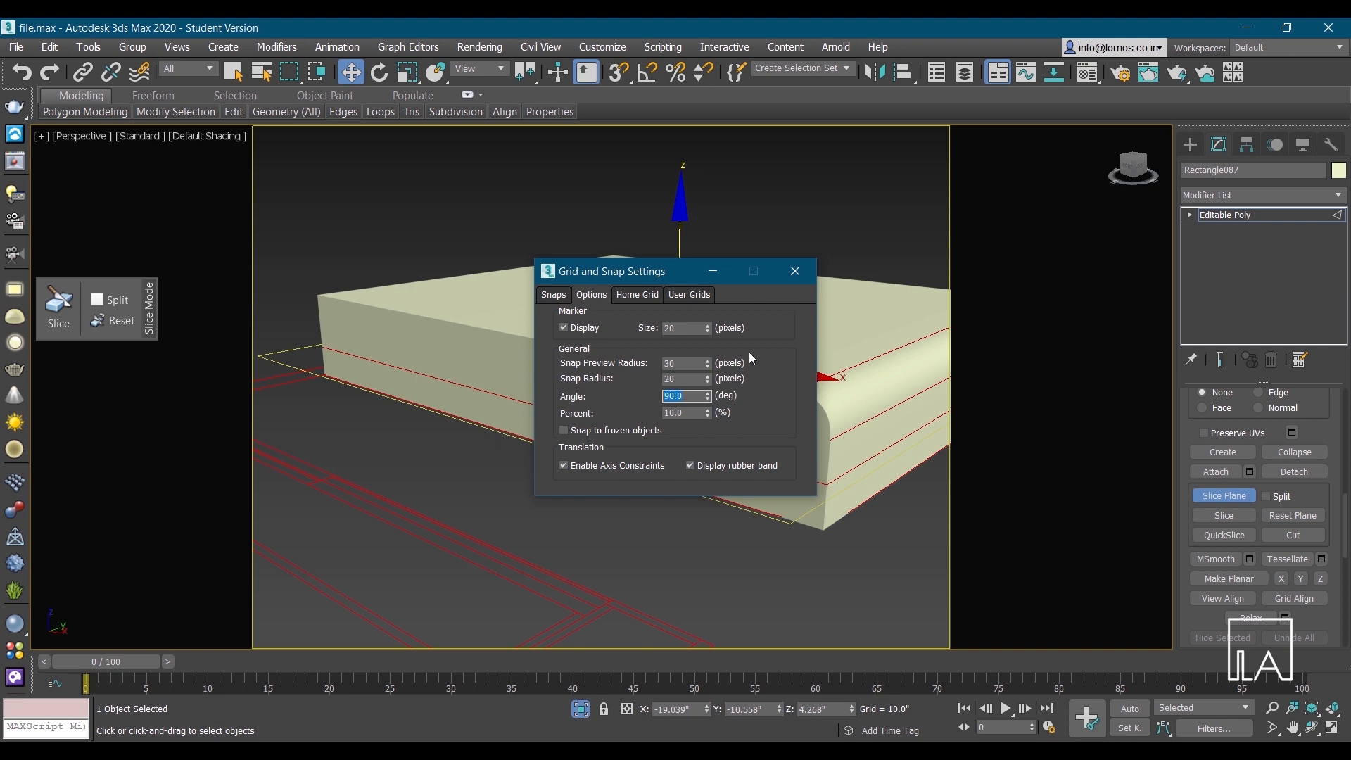
{"action": "left_click", "coordinate": [794, 270]}
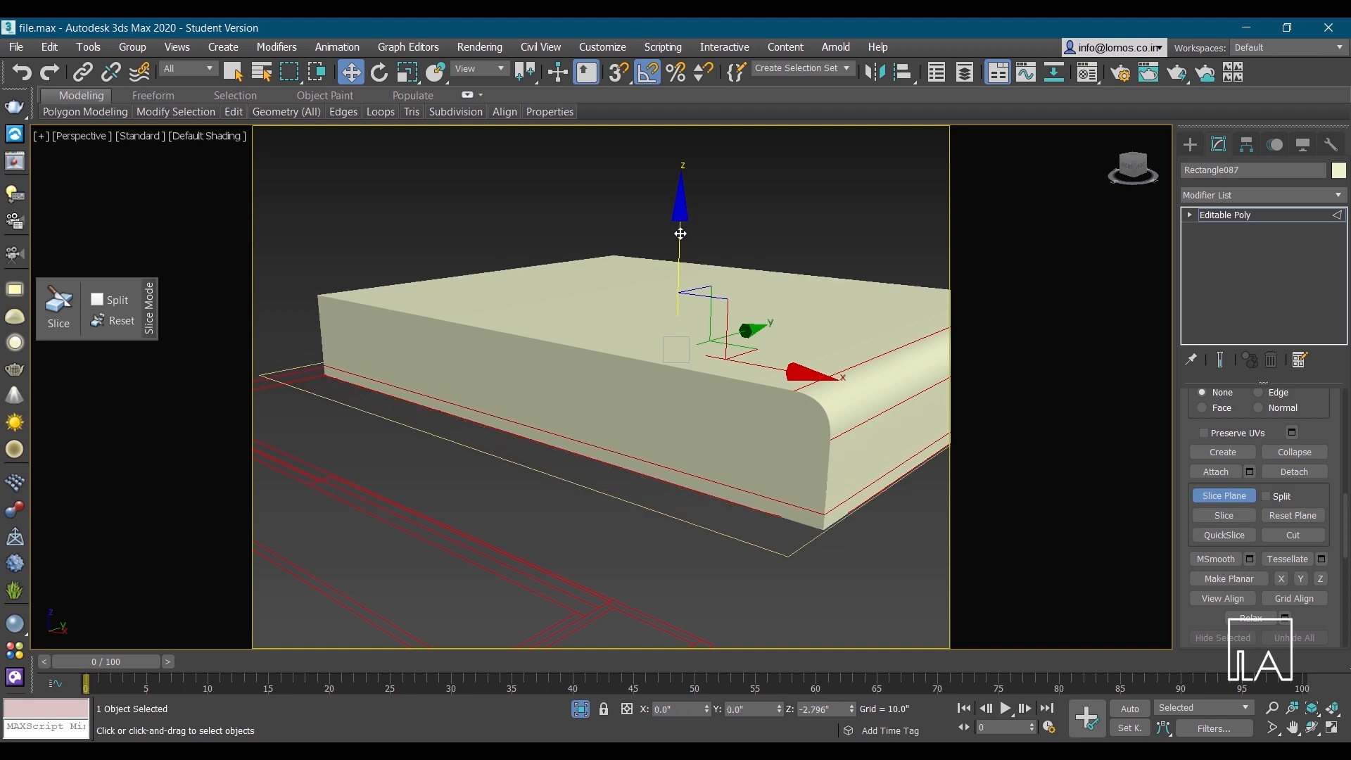
Position the slice plane near the base and slice a groove line through the slab
{"action": "left_click_drag", "start_coordinate": [679, 233], "coordinate": [680, 237]}
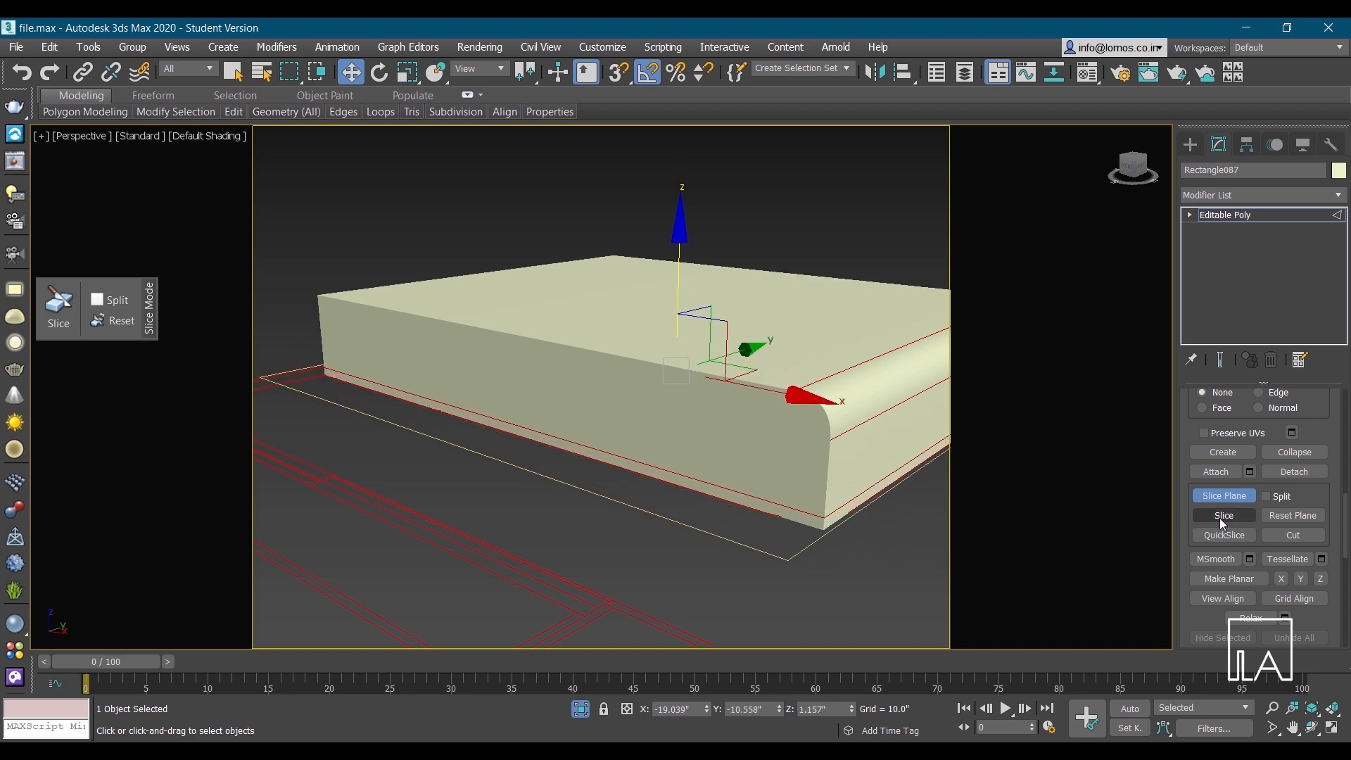
{"action": "left_click", "coordinate": [1223, 515]}
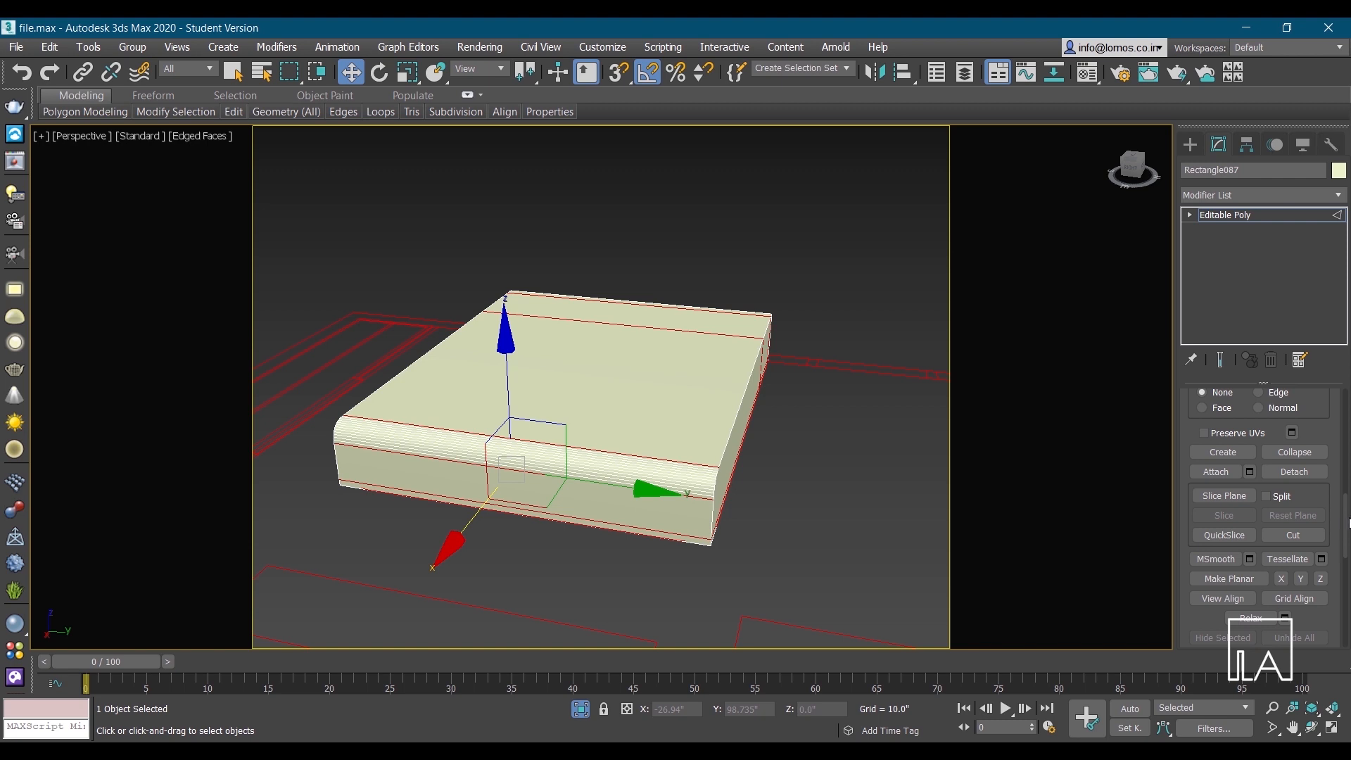
Extrude the slab's back end polygon upward into a tall headboard panel
{"action": "left_click", "coordinate": [1275, 418]}
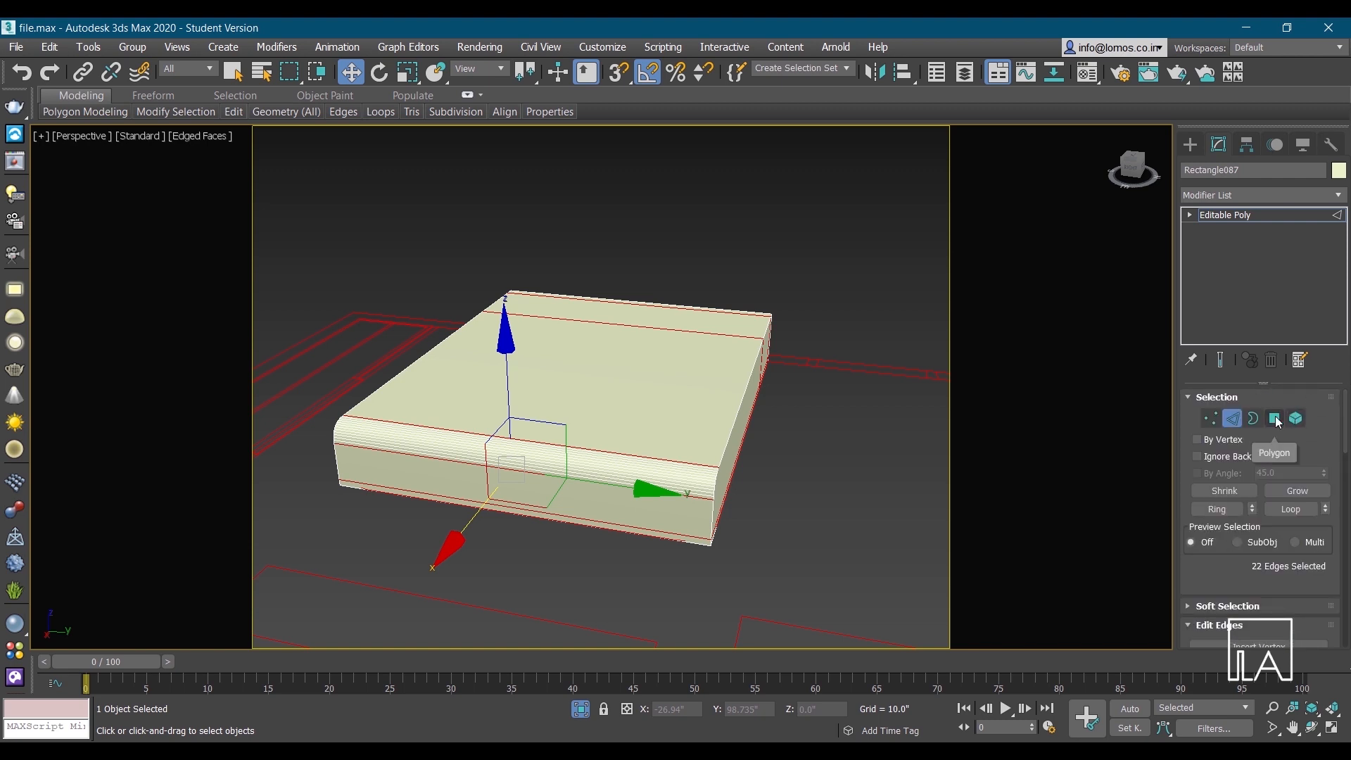
{"action": "left_click", "coordinate": [1275, 419]}
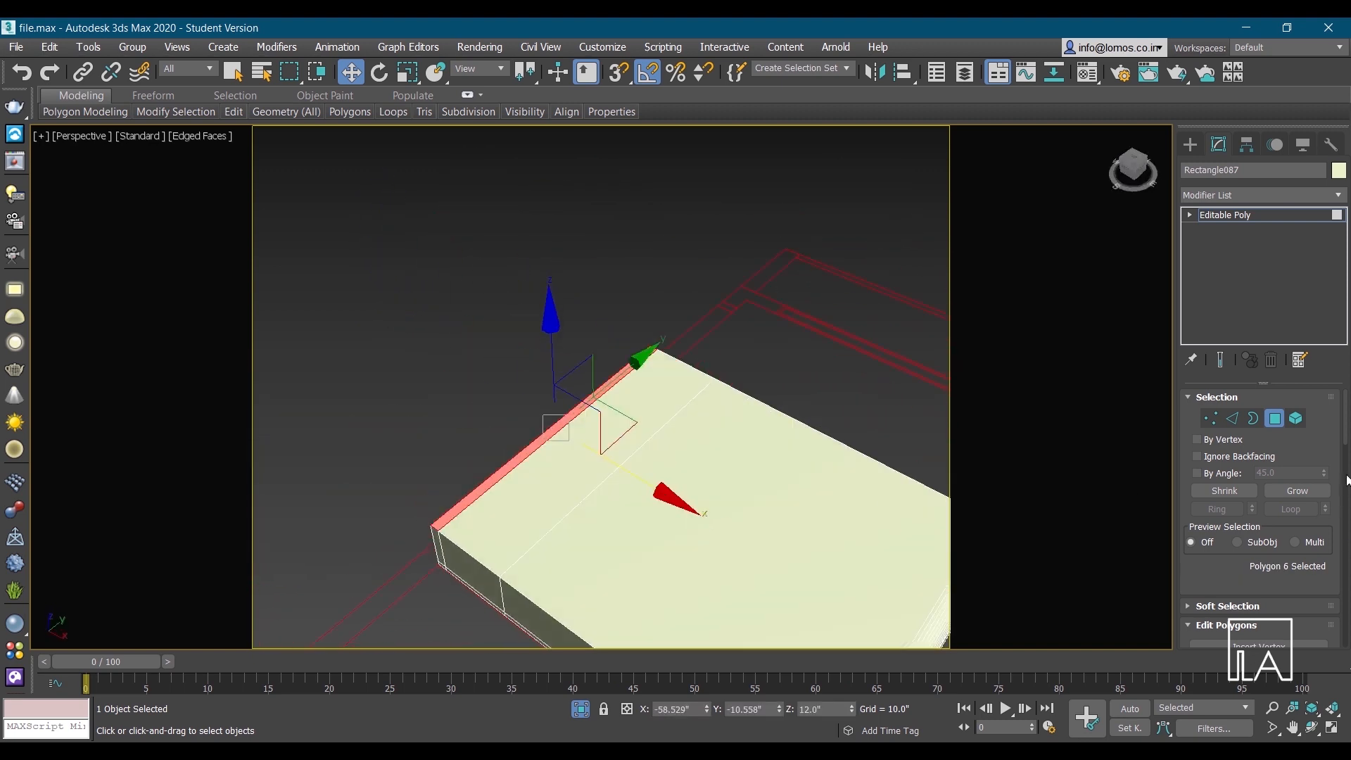
{"action": "scroll", "scroll_direction": "down", "scroll_amount": 3}
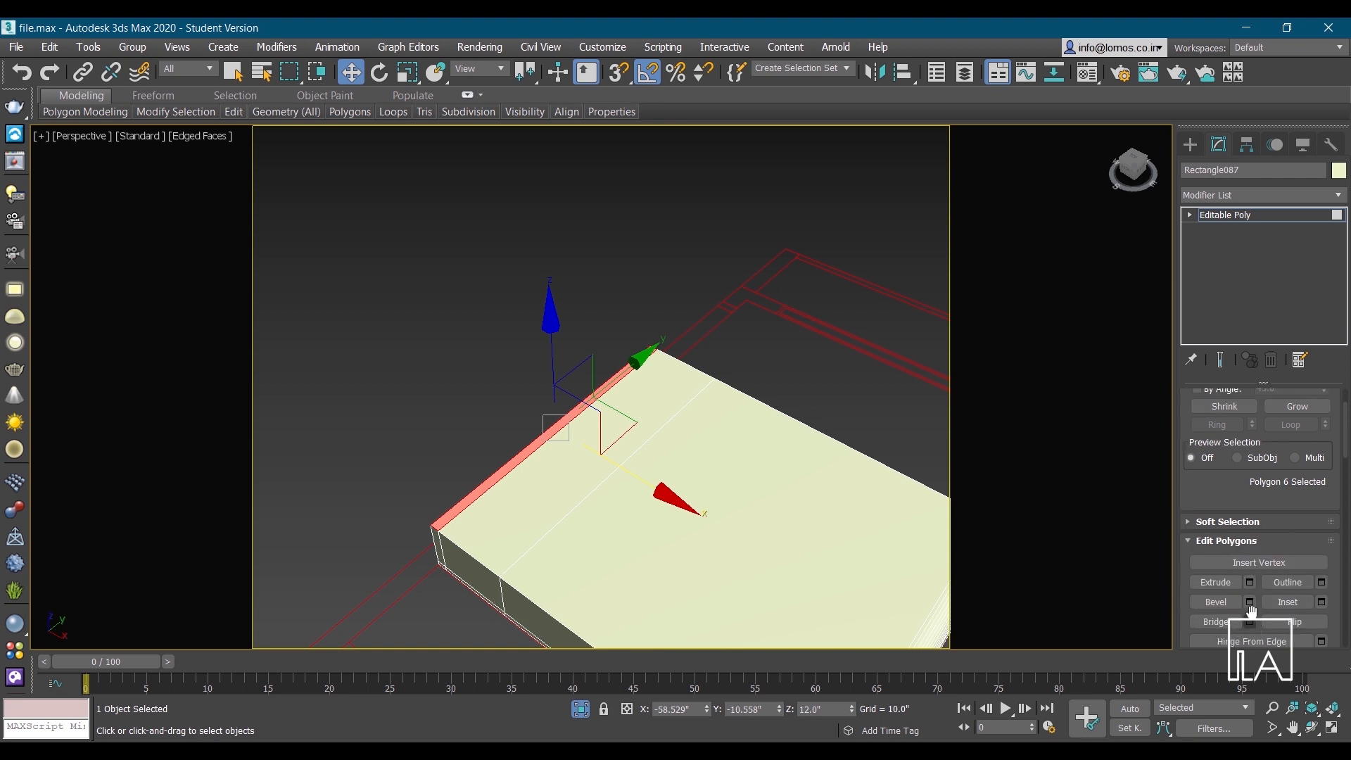
{"action": "left_click", "coordinate": [1249, 604]}
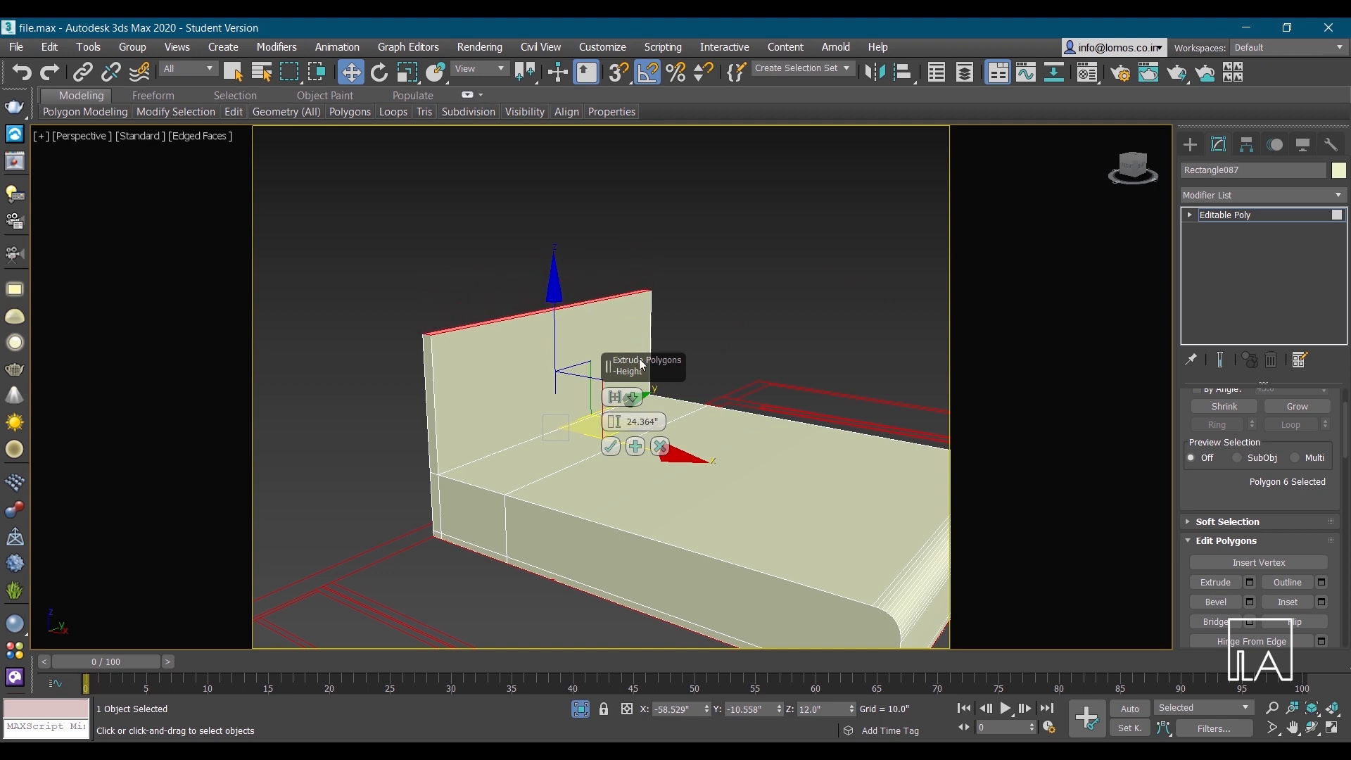
{"action": "left_click", "coordinate": [610, 447]}
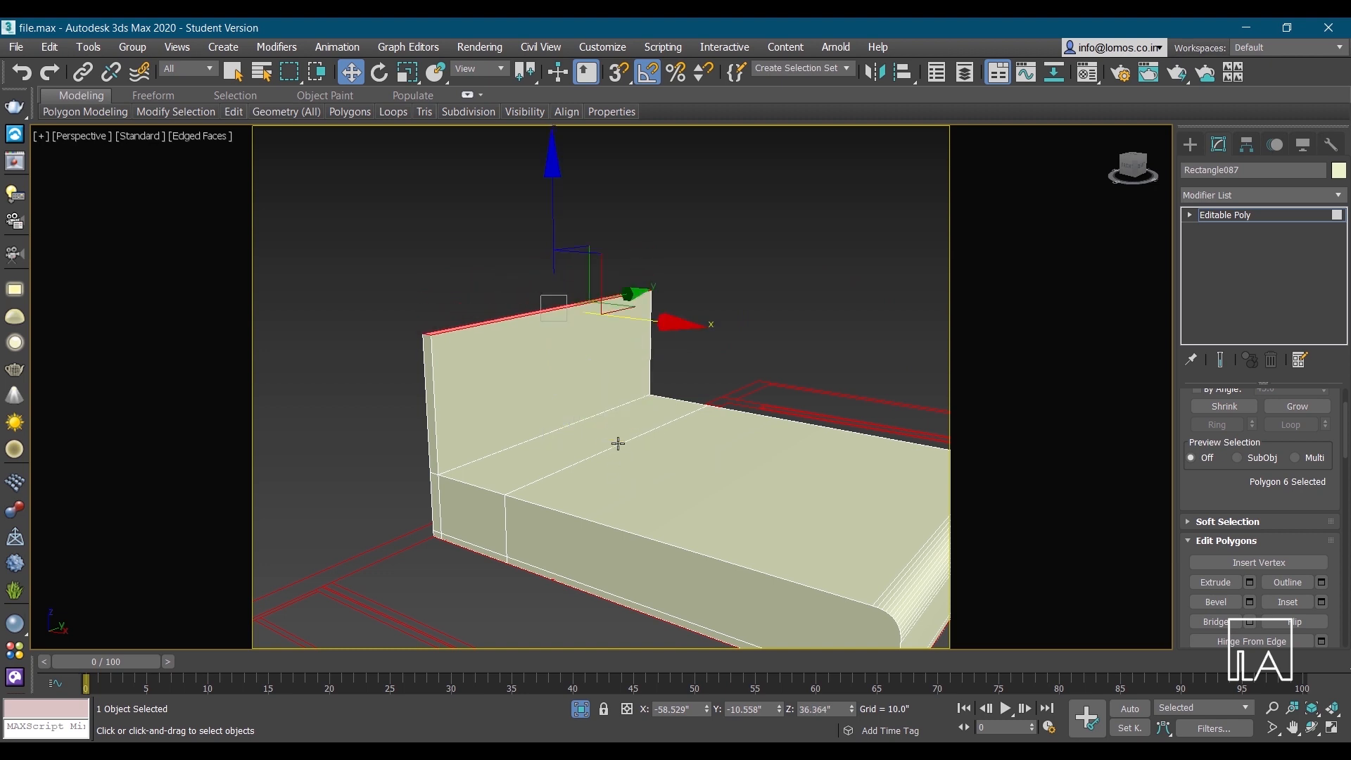
Shape a low box-shaped side table block jutting from the bed beside the headboard
{"action": "left_click", "coordinate": [470, 512]}
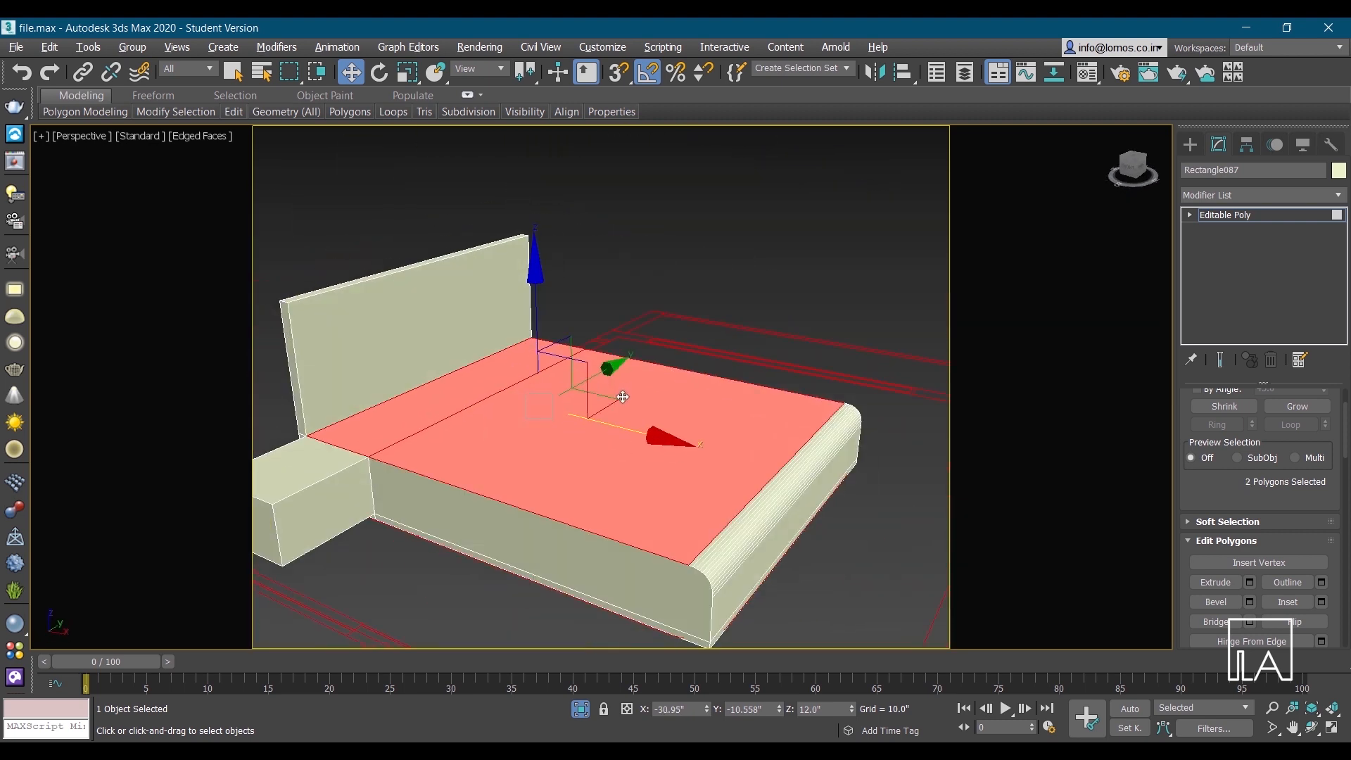
{"action": "left_click", "coordinate": [1287, 601]}
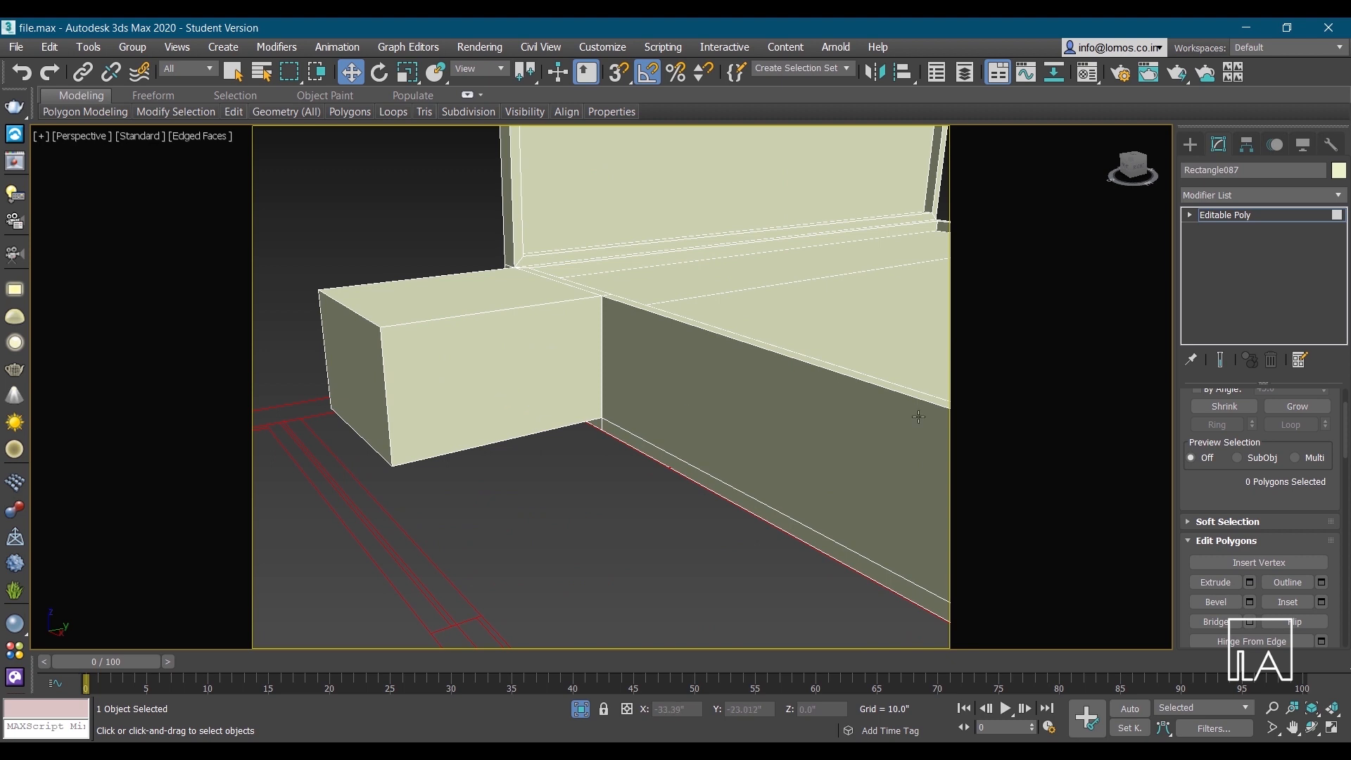
{"action": "mouse_move", "coordinate": [419, 397]}
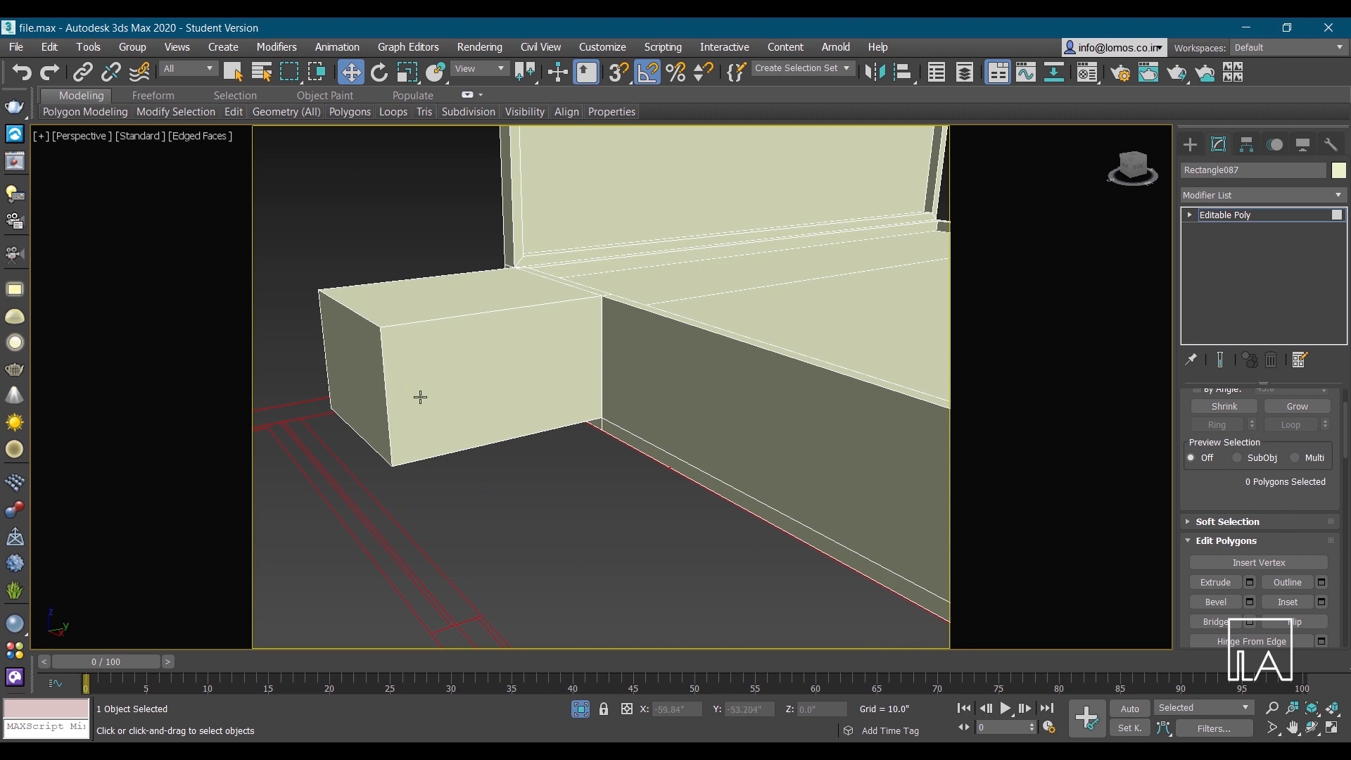
{"action": "mouse_move", "coordinate": [501, 397]}
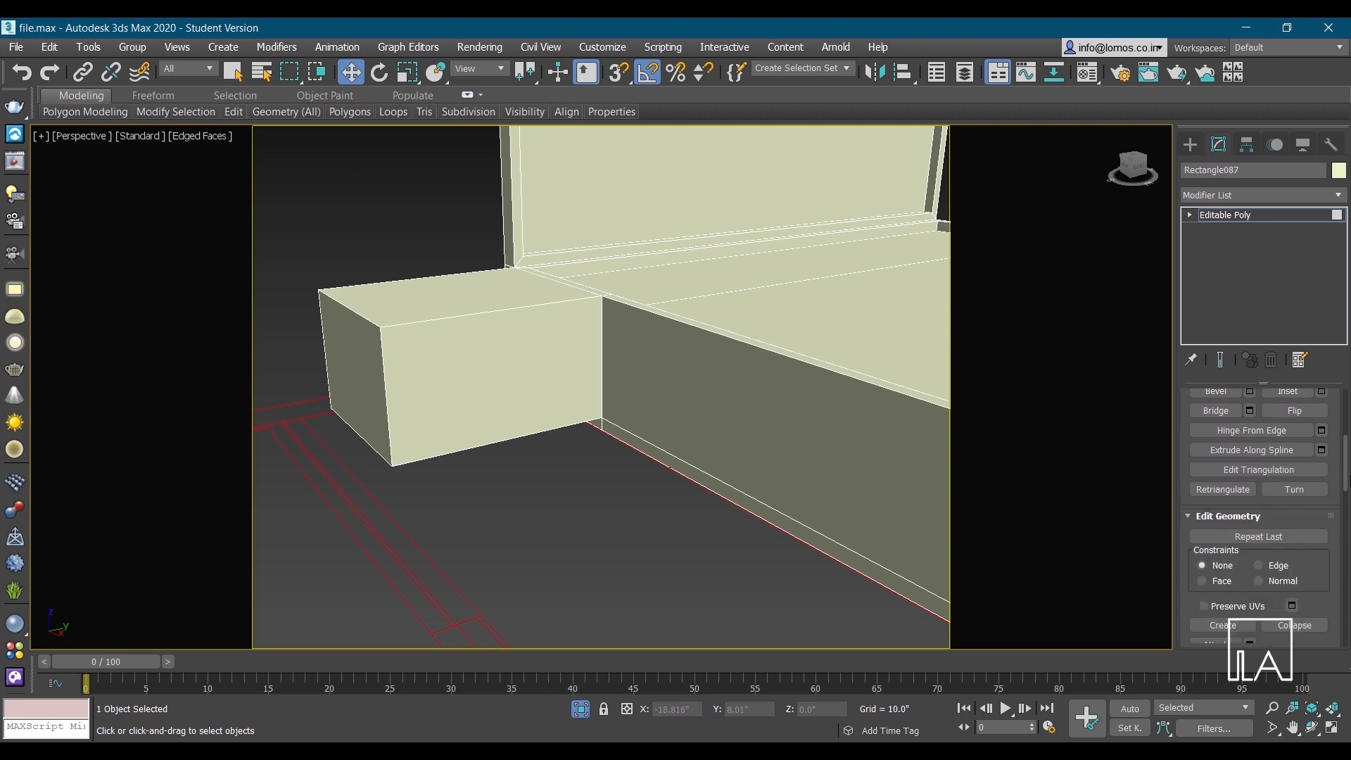
At Edge level, slice a pair of horizontal groove lines around the bed base and side table
{"action": "left_click", "coordinate": [1221, 515]}
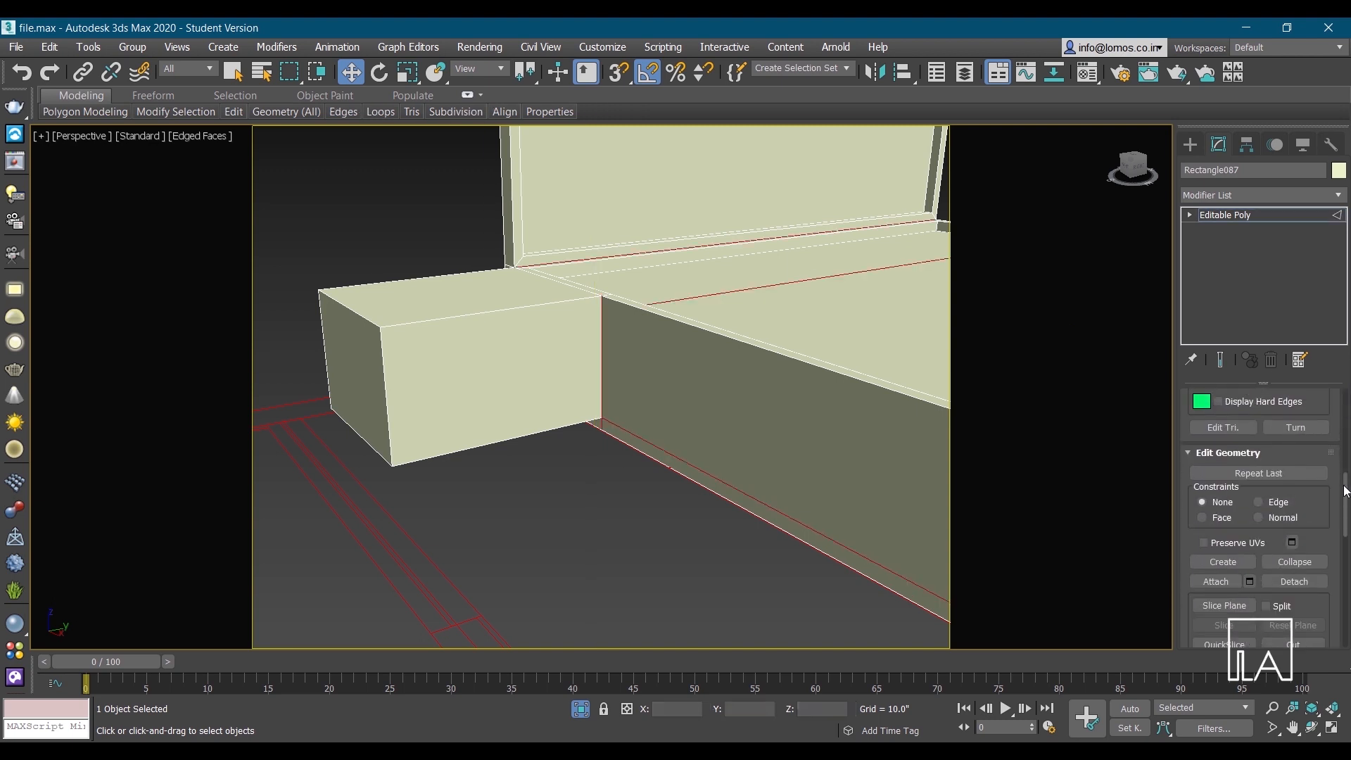
{"action": "left_click", "coordinate": [1223, 502]}
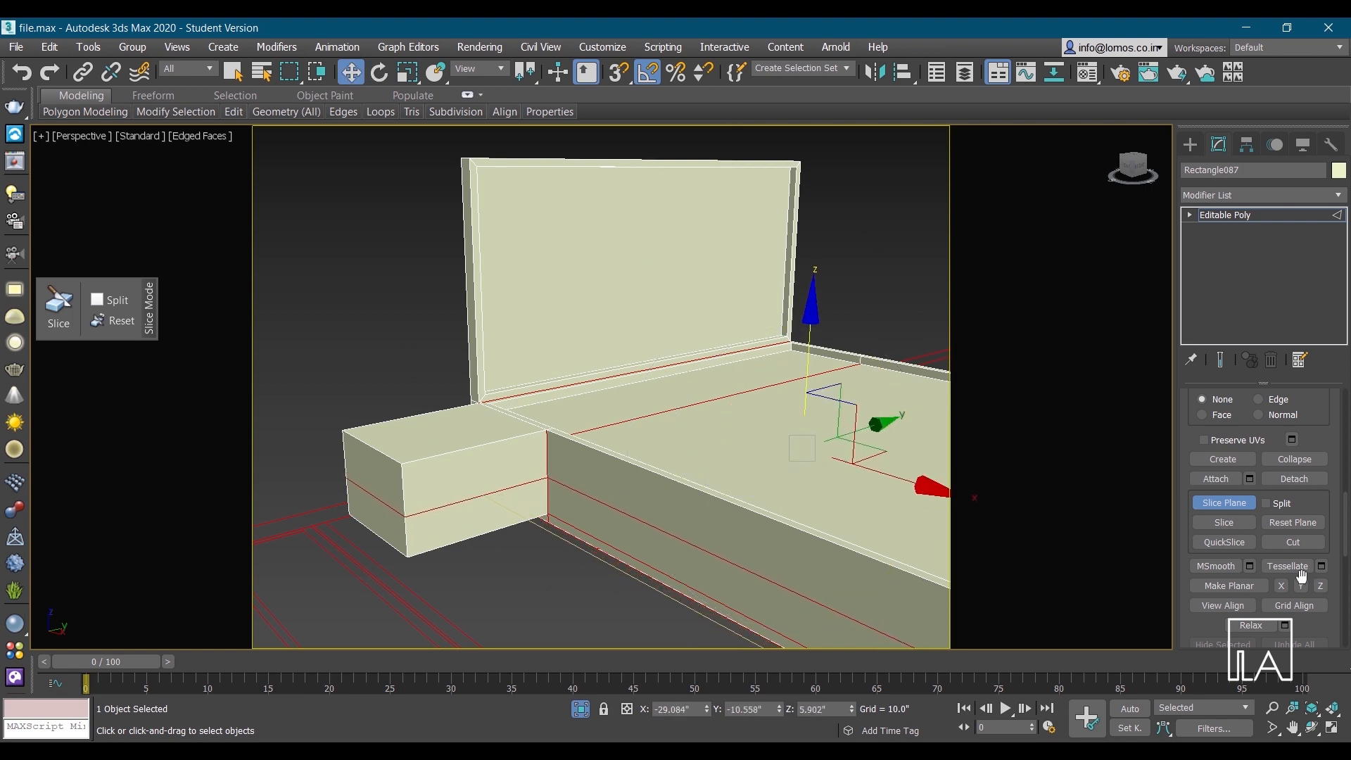
{"action": "left_click", "coordinate": [1222, 502]}
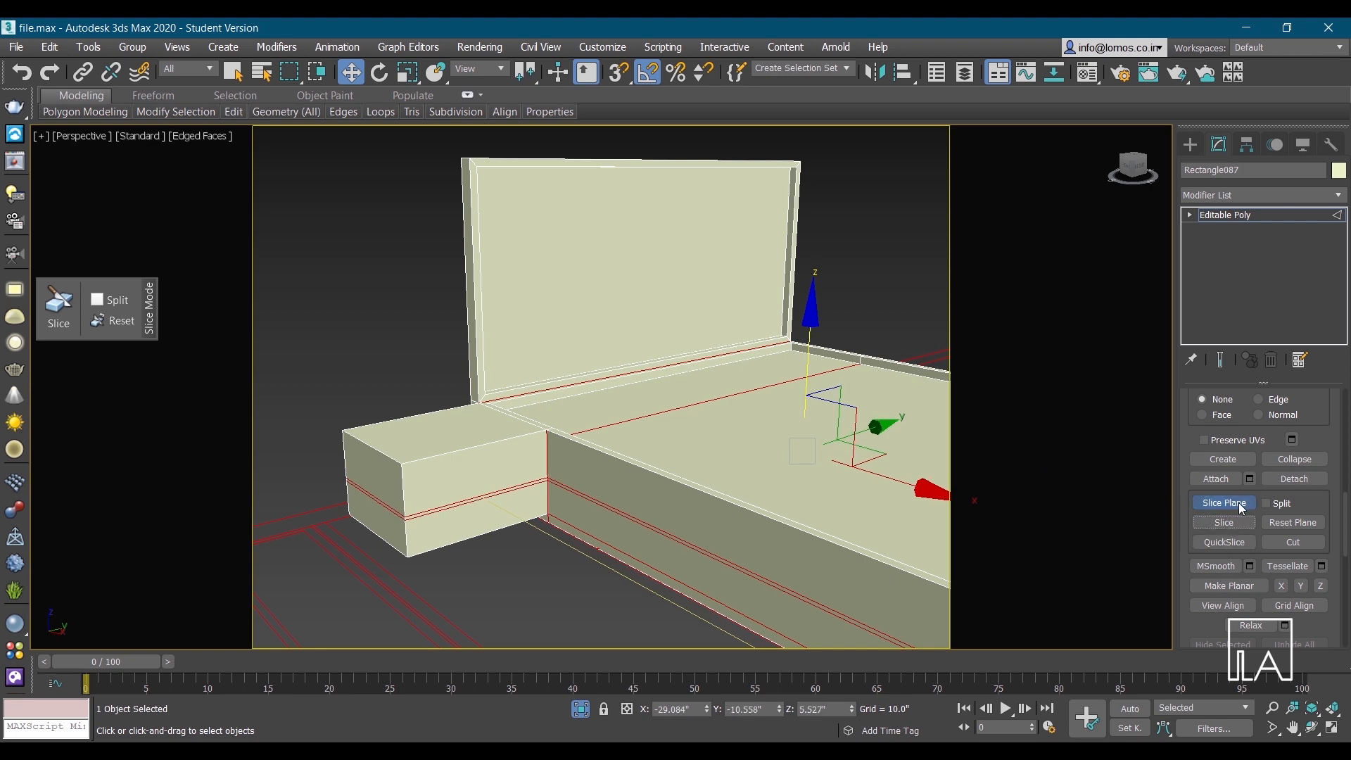
{"action": "left_click", "coordinate": [1222, 503]}
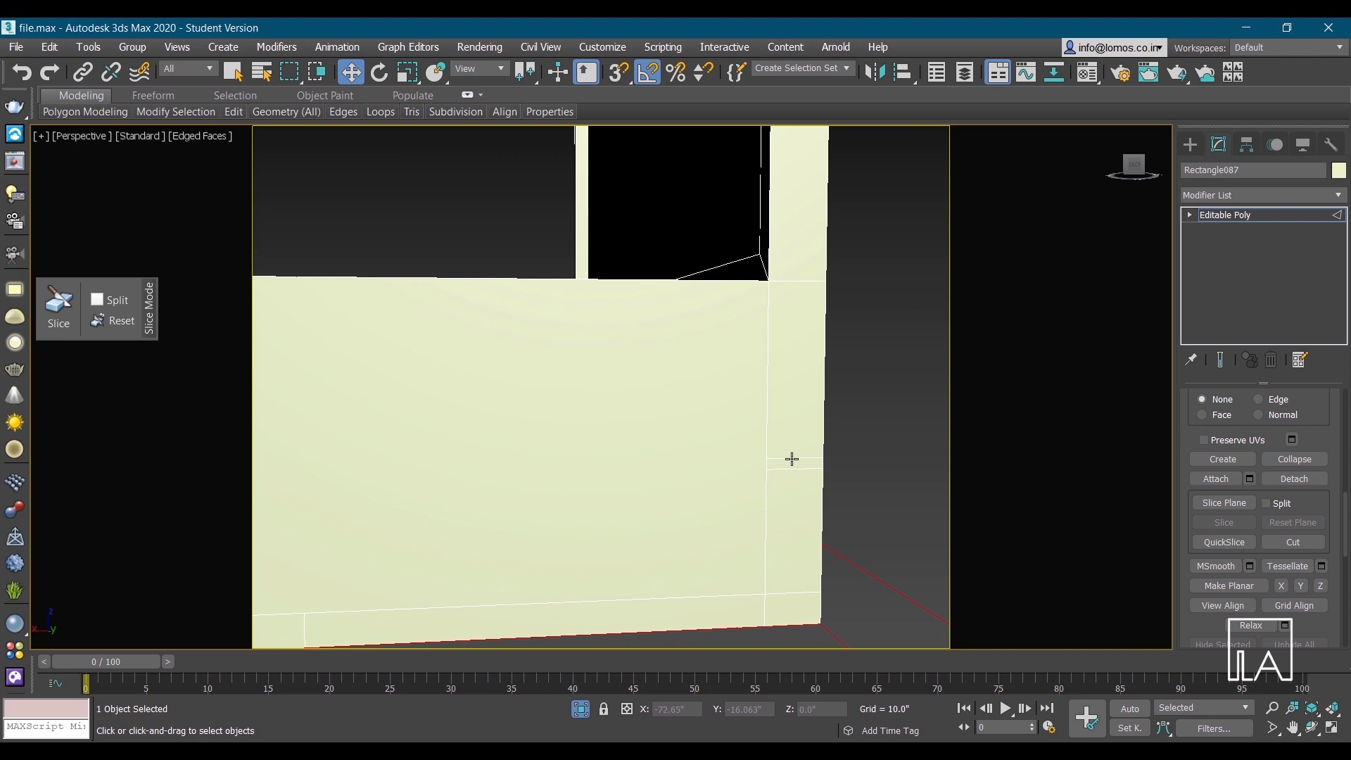
{"action": "mouse_move", "coordinate": [810, 483]}
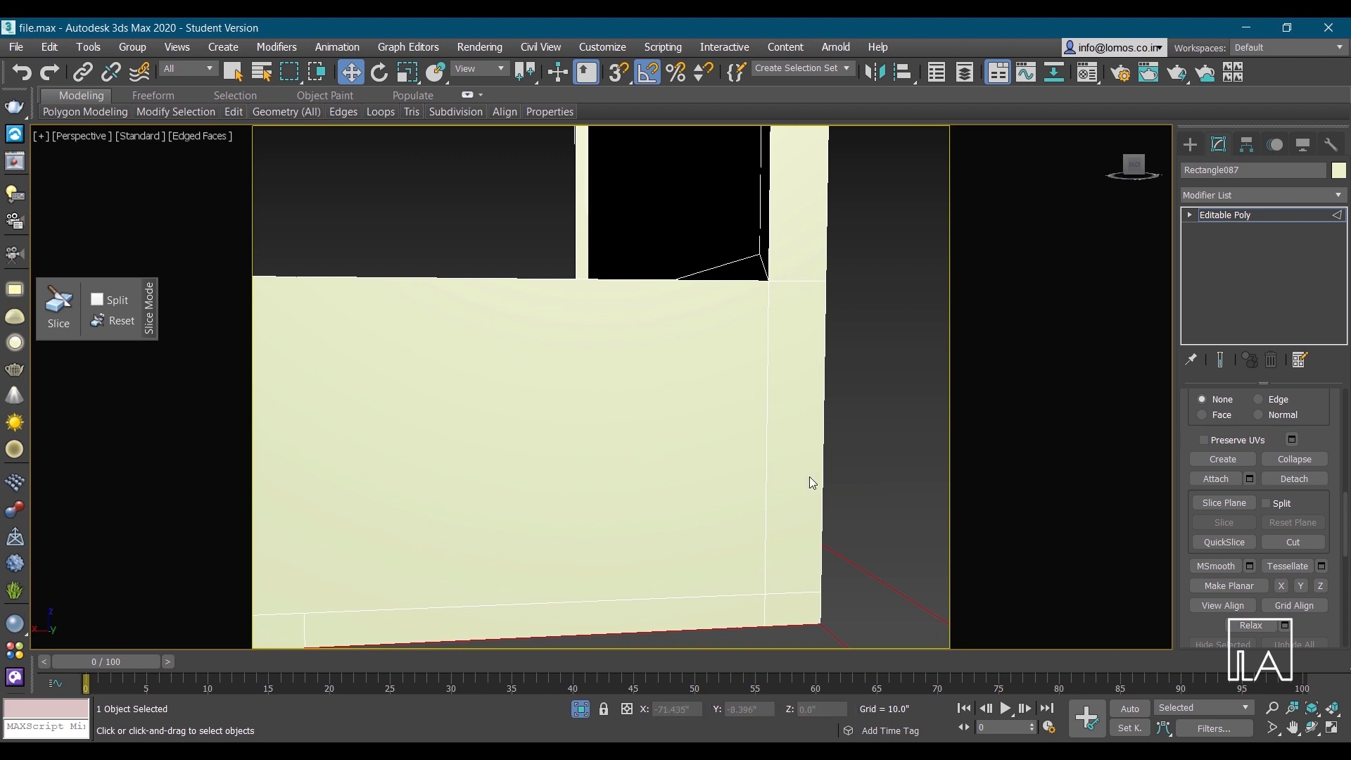
{"action": "left_click_drag", "start_coordinate": [811, 483], "coordinate": [456, 555]}
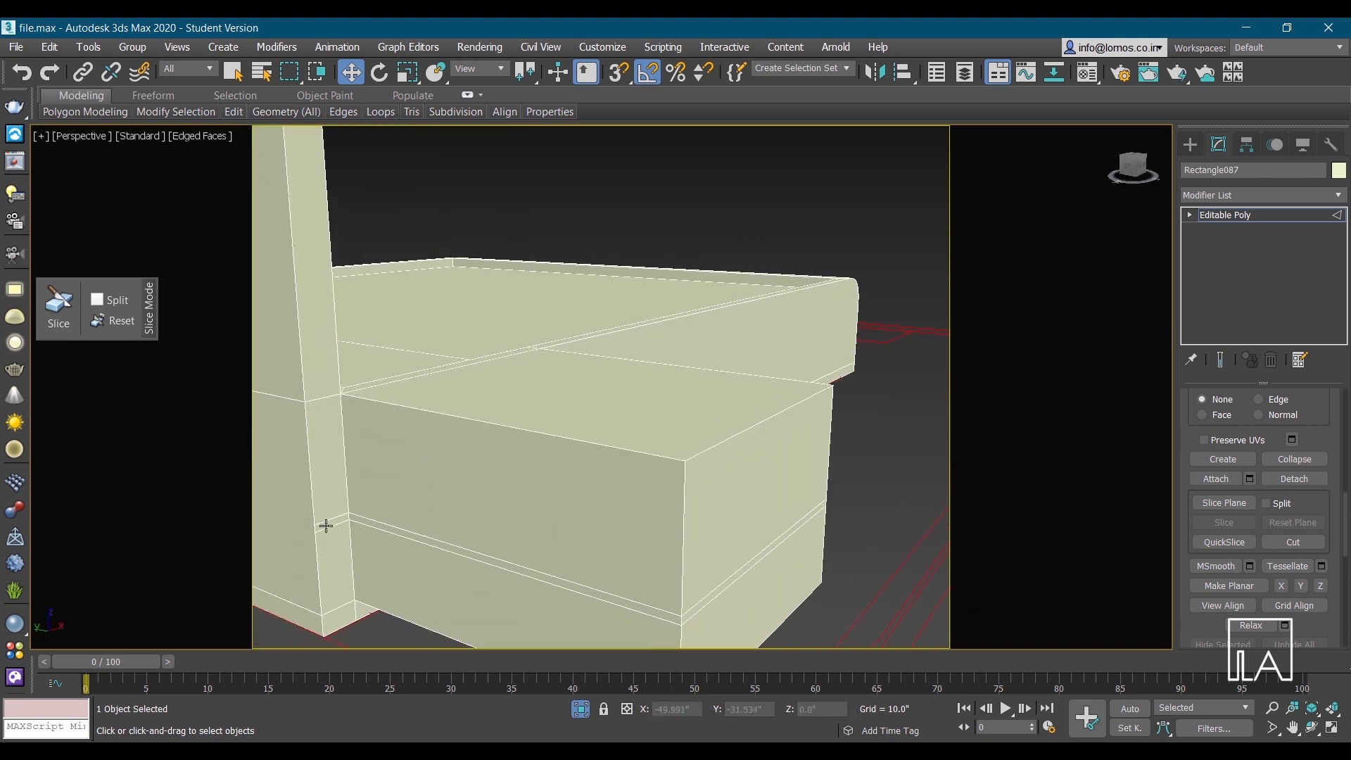
{"action": "left_click", "coordinate": [325, 524]}
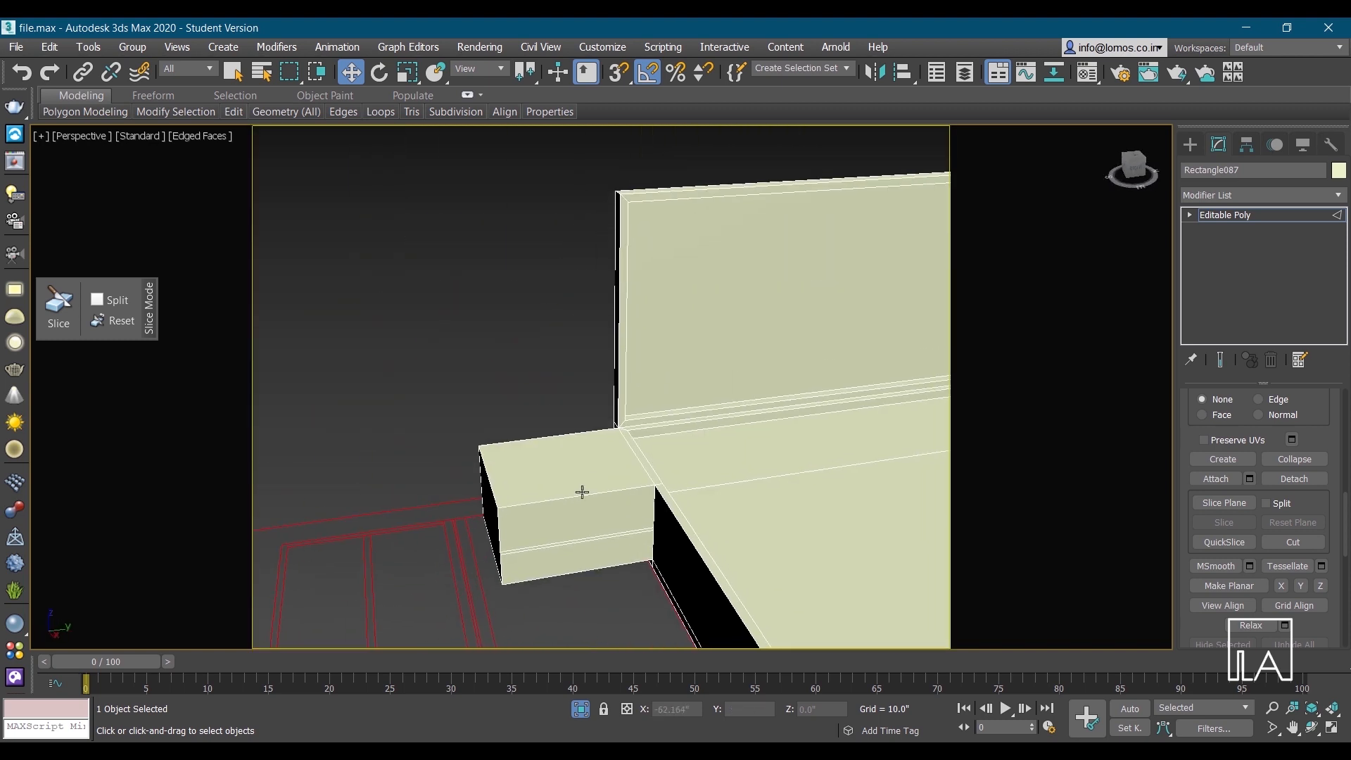
{"action": "left_click_drag", "start_coordinate": [581, 493], "coordinate": [650, 541]}
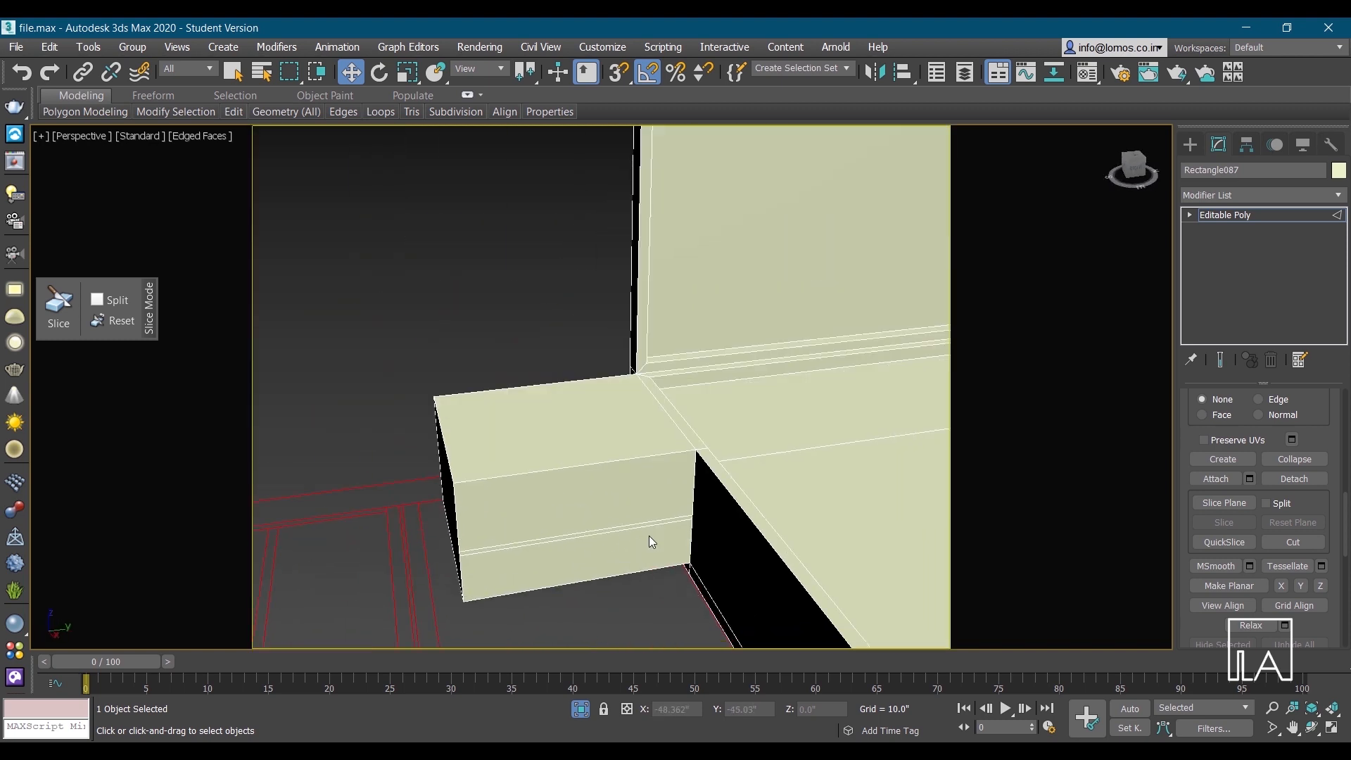
{"action": "left_click_drag", "start_coordinate": [650, 540], "coordinate": [677, 566]}
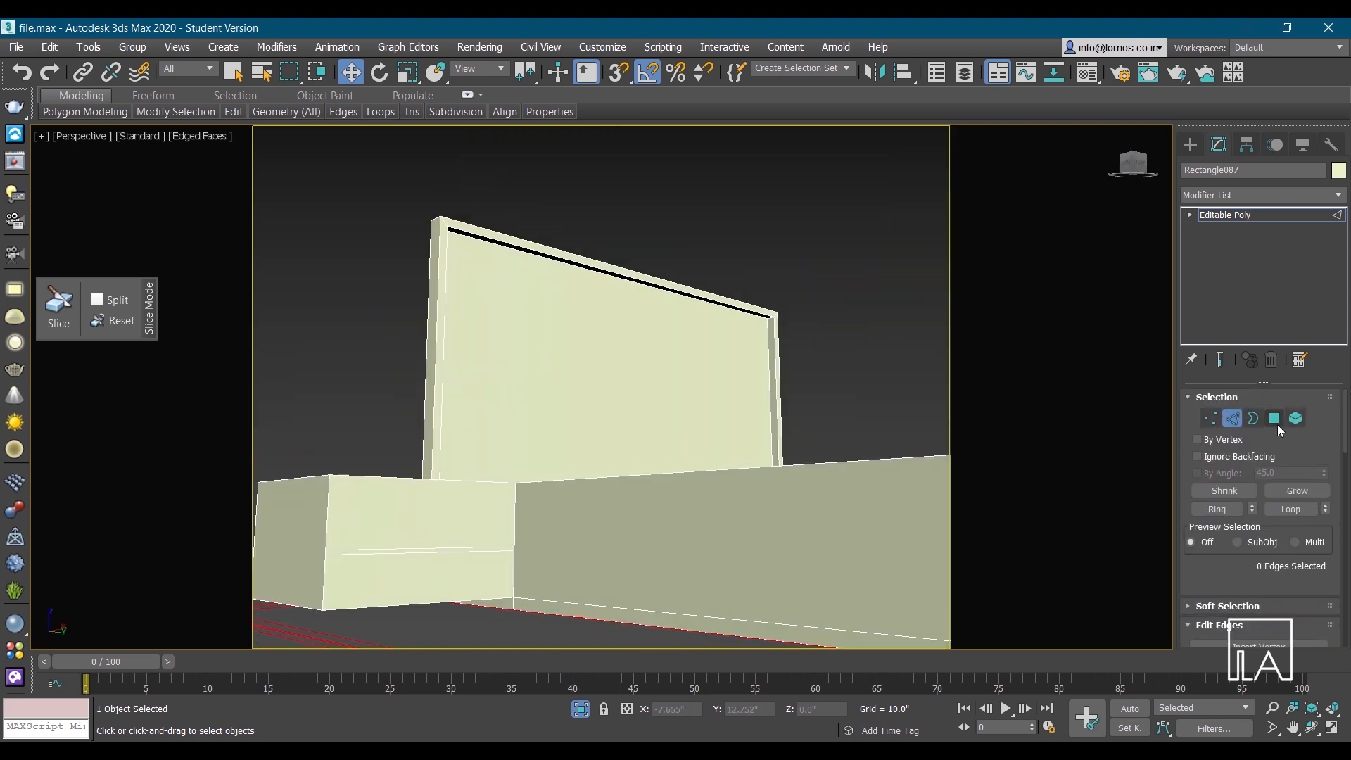
Inset the strip polygons on the bed's side and extrude them inward by a shallow negative height
{"action": "left_click", "coordinate": [1275, 418]}
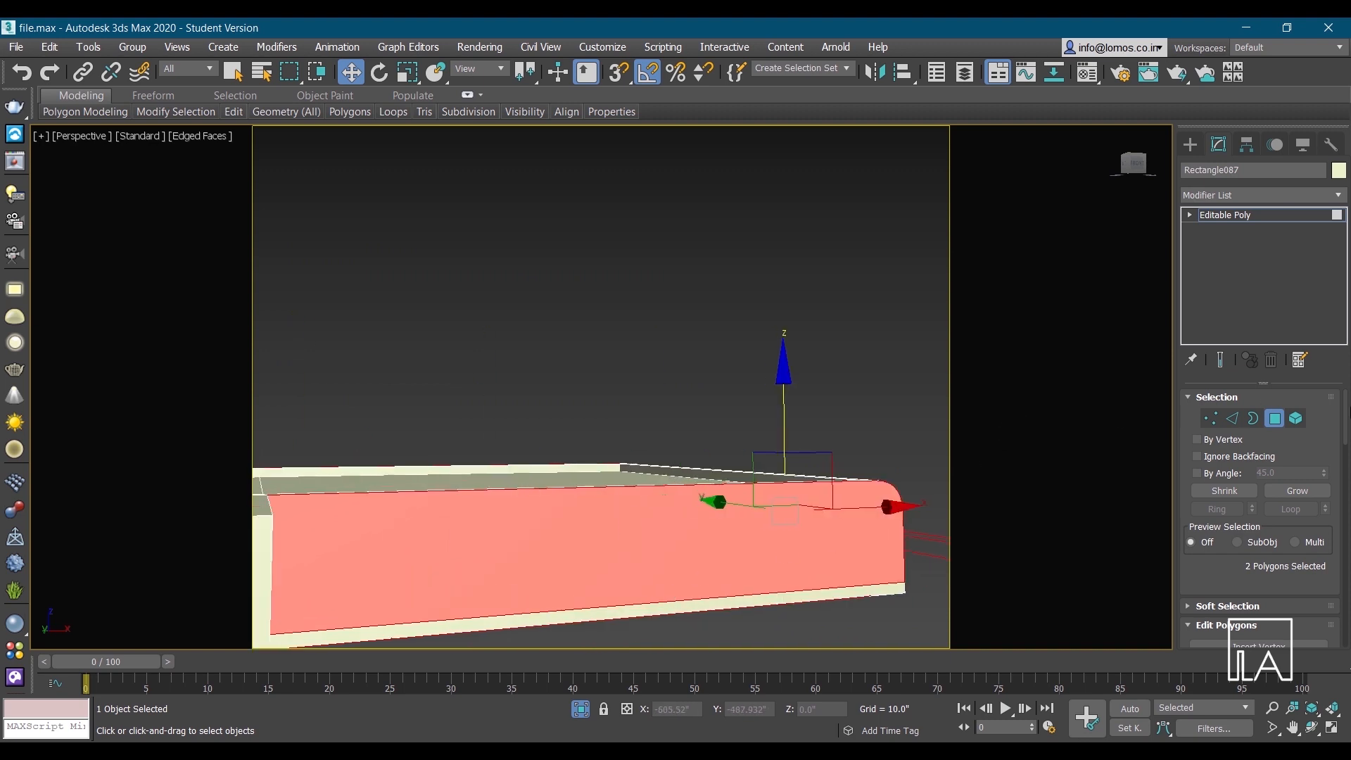
{"action": "left_click", "coordinate": [1285, 470]}
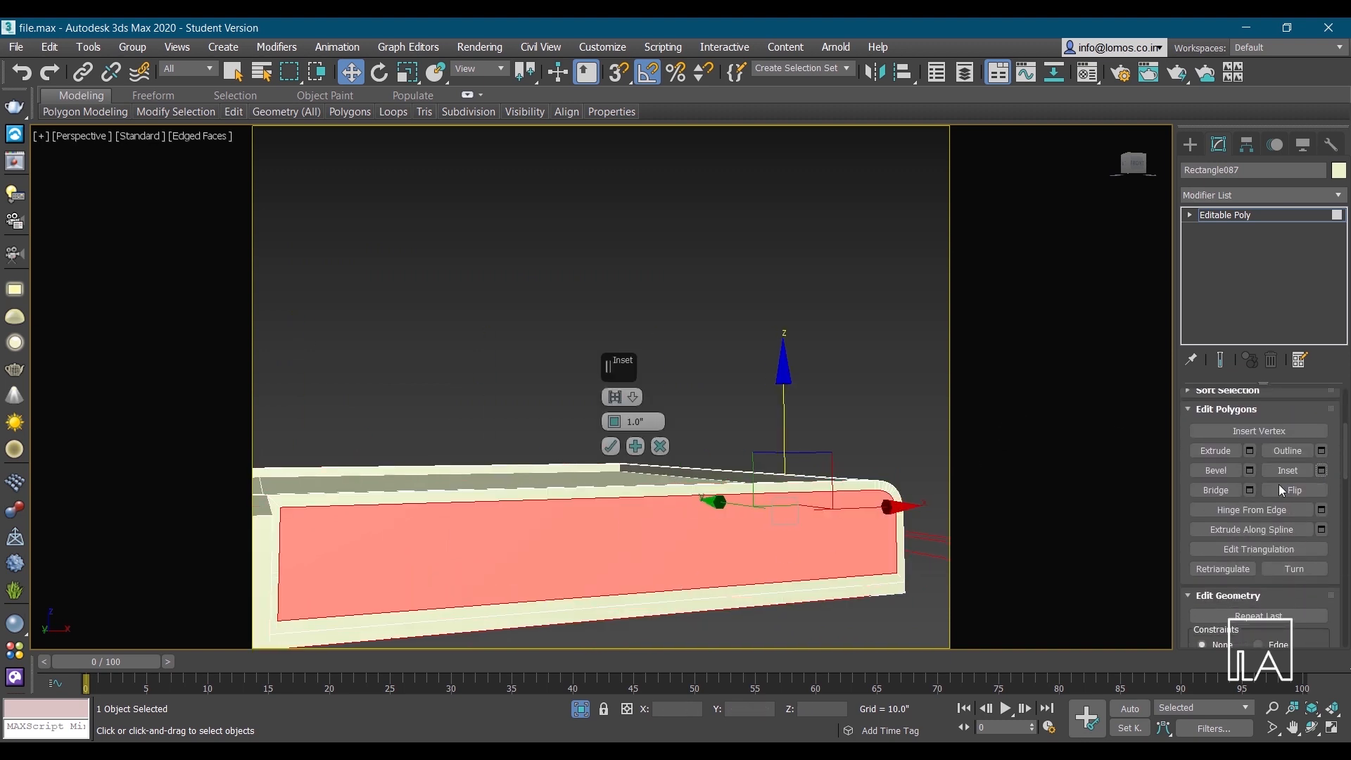
{"action": "left_click_drag", "start_coordinate": [631, 421], "coordinate": [632, 405]}
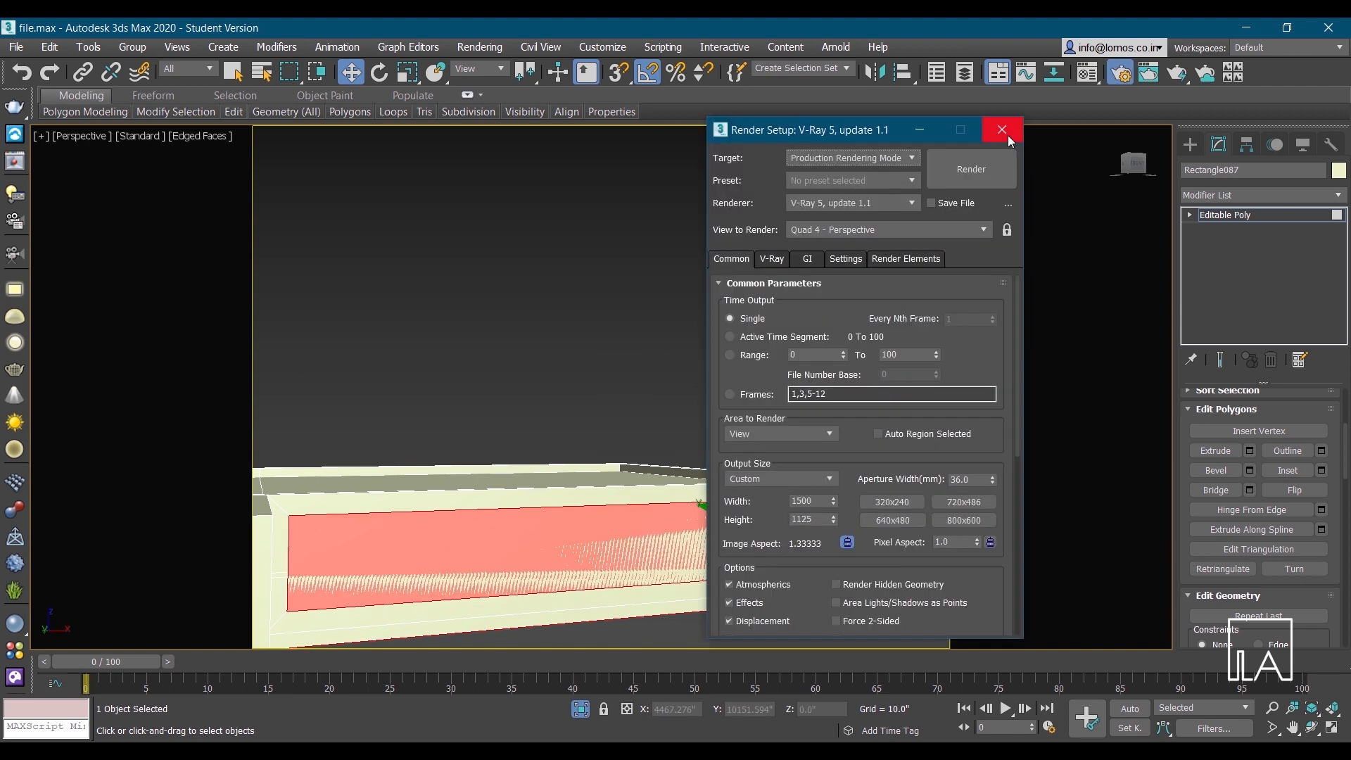
{"action": "left_click", "coordinate": [1000, 129]}
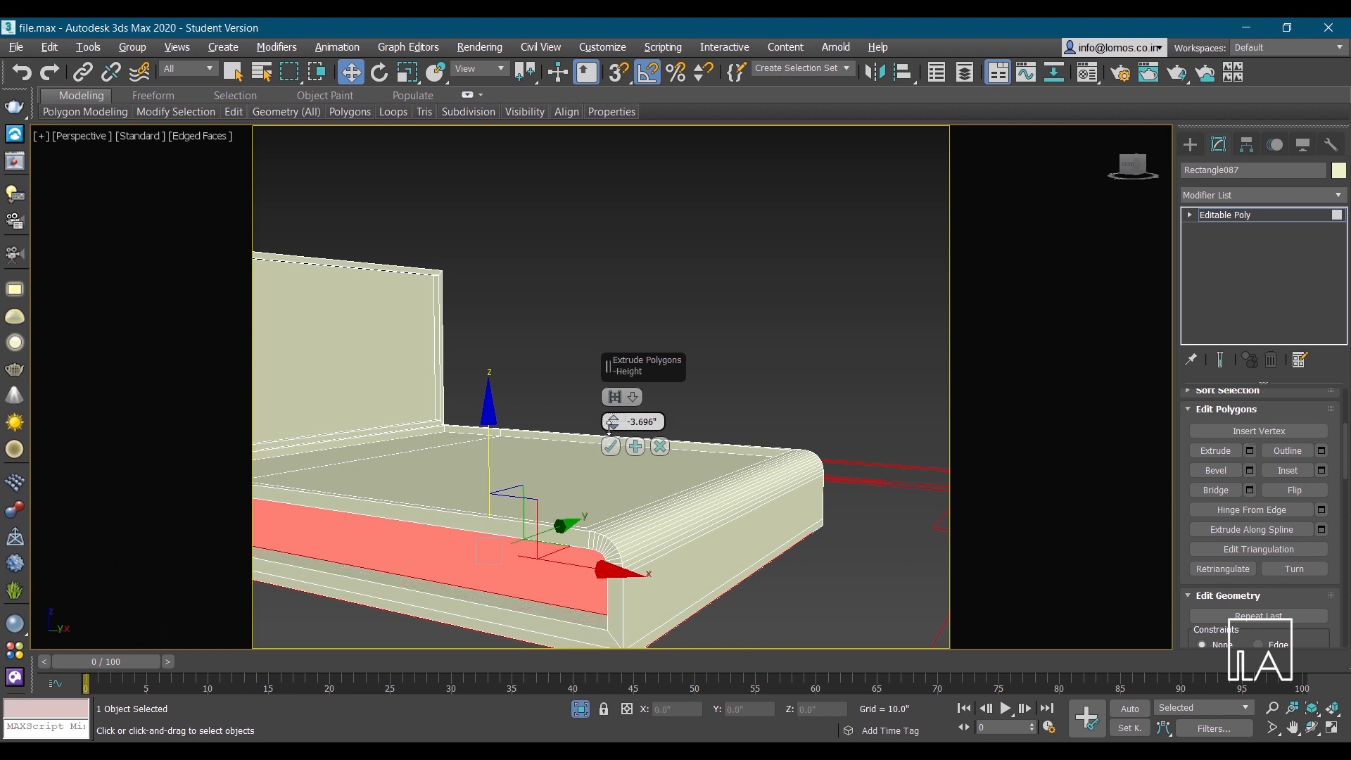
{"action": "left_click", "coordinate": [609, 446]}
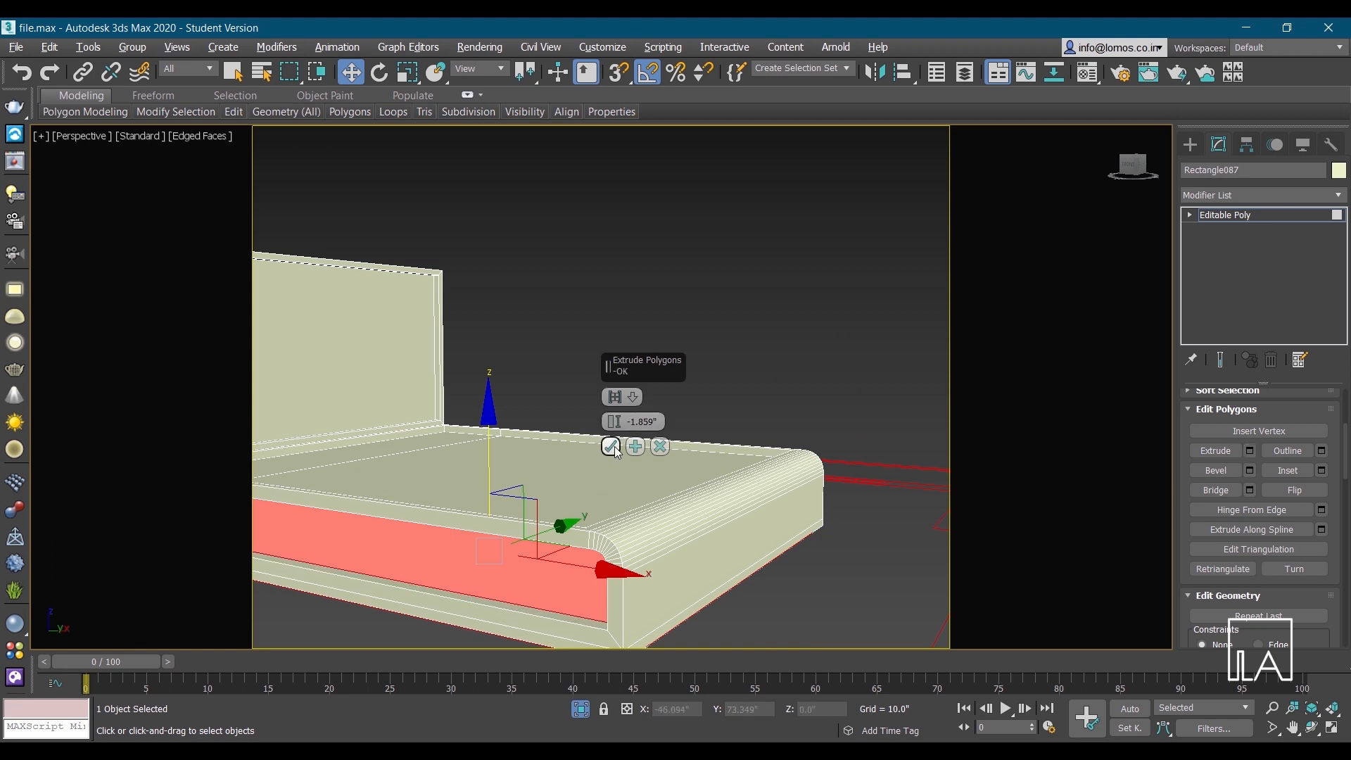
{"action": "left_click", "coordinate": [610, 446]}
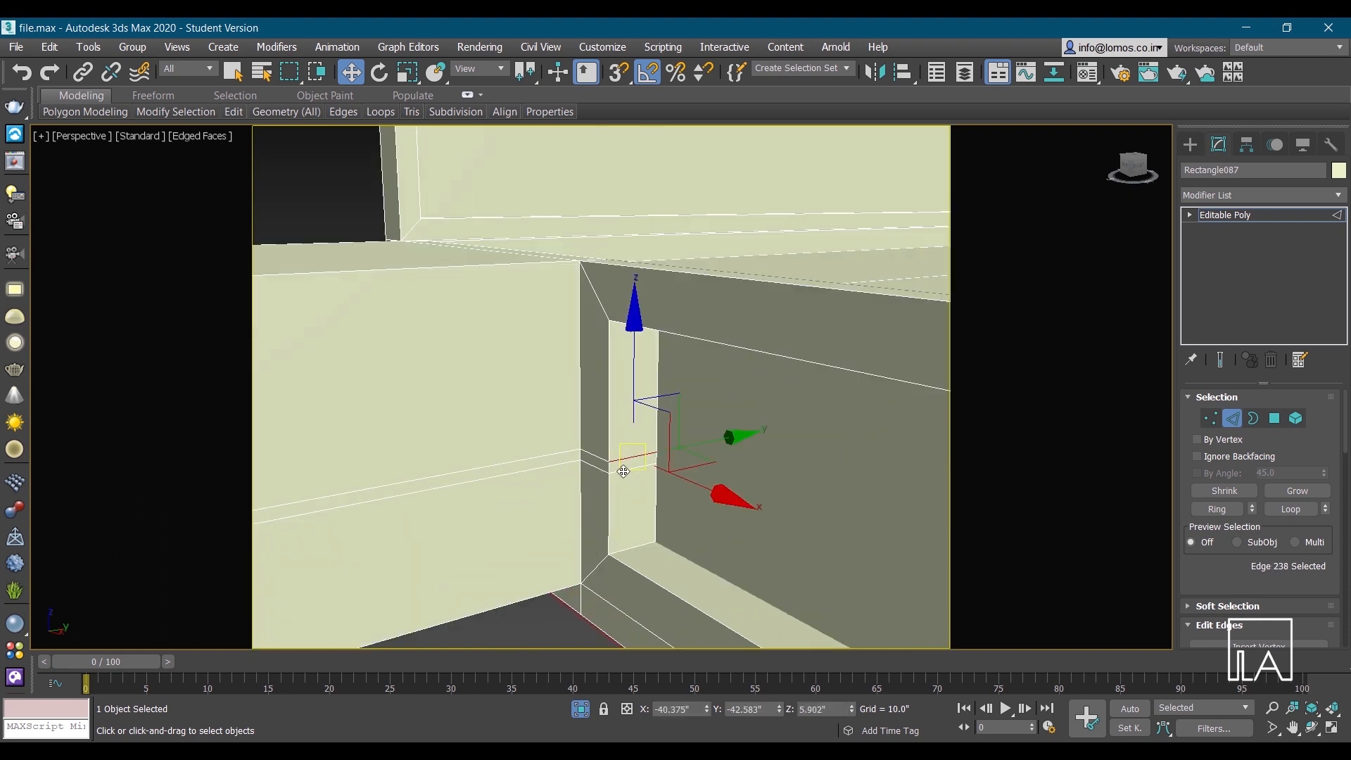
{"action": "left_click", "coordinate": [607, 477]}
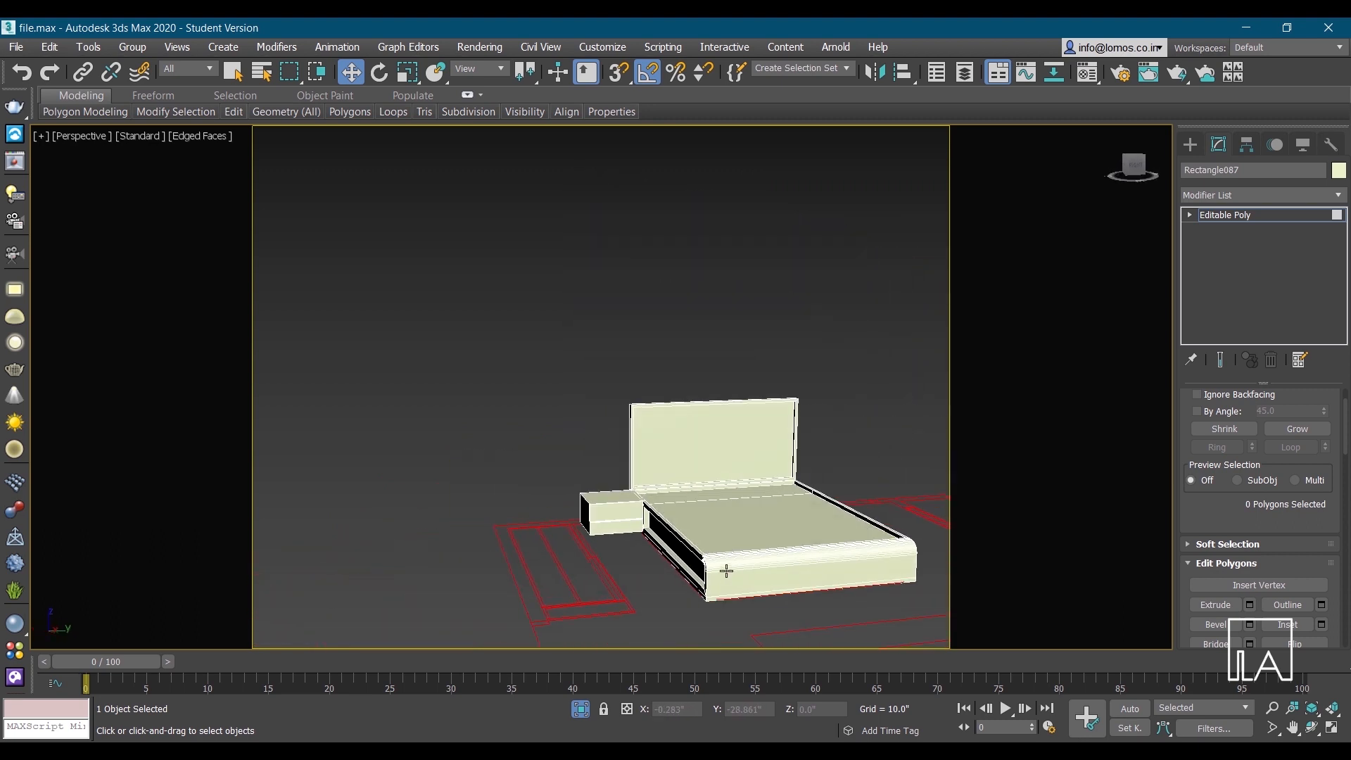
{"action": "mouse_move", "coordinate": [719, 616]}
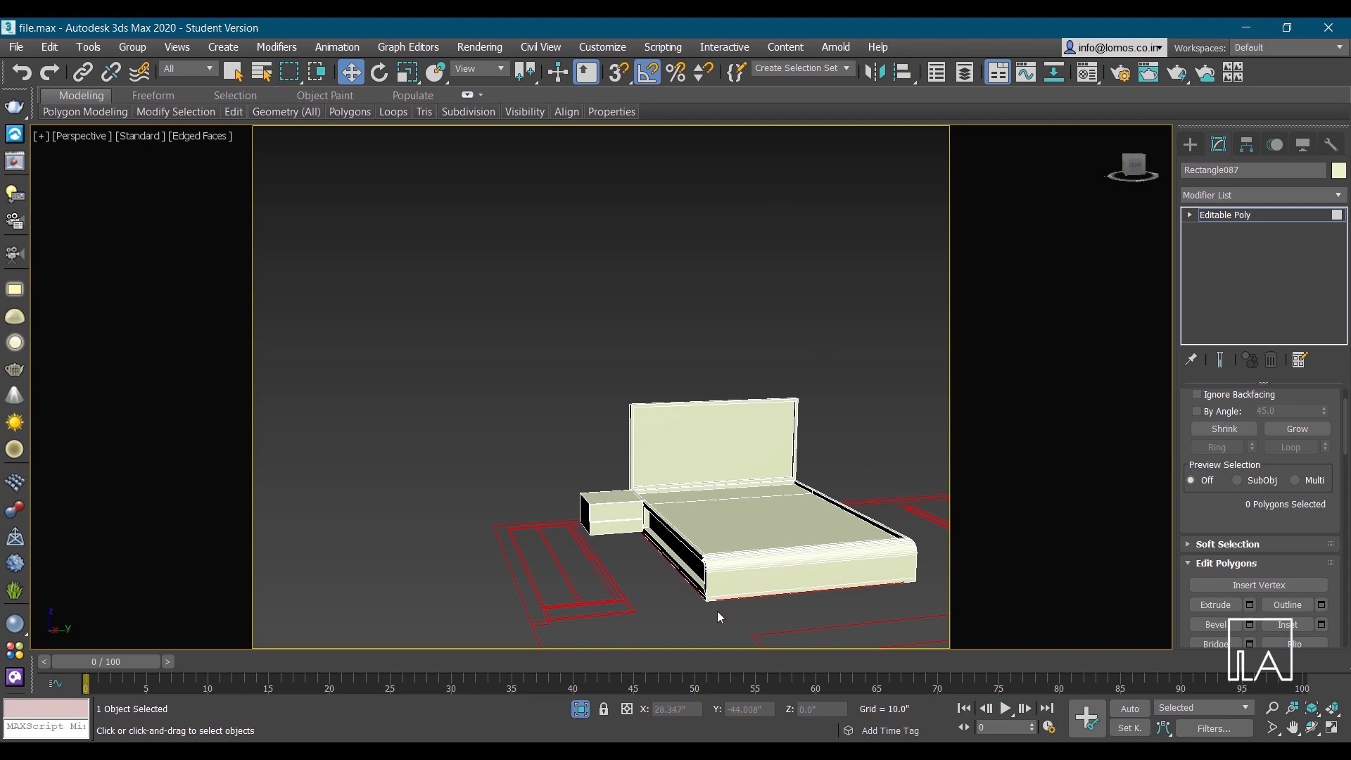
Unhide all bedroom objects and start QuickSlice on the blue wall panel
{"action": "right_click", "coordinate": [719, 616]}
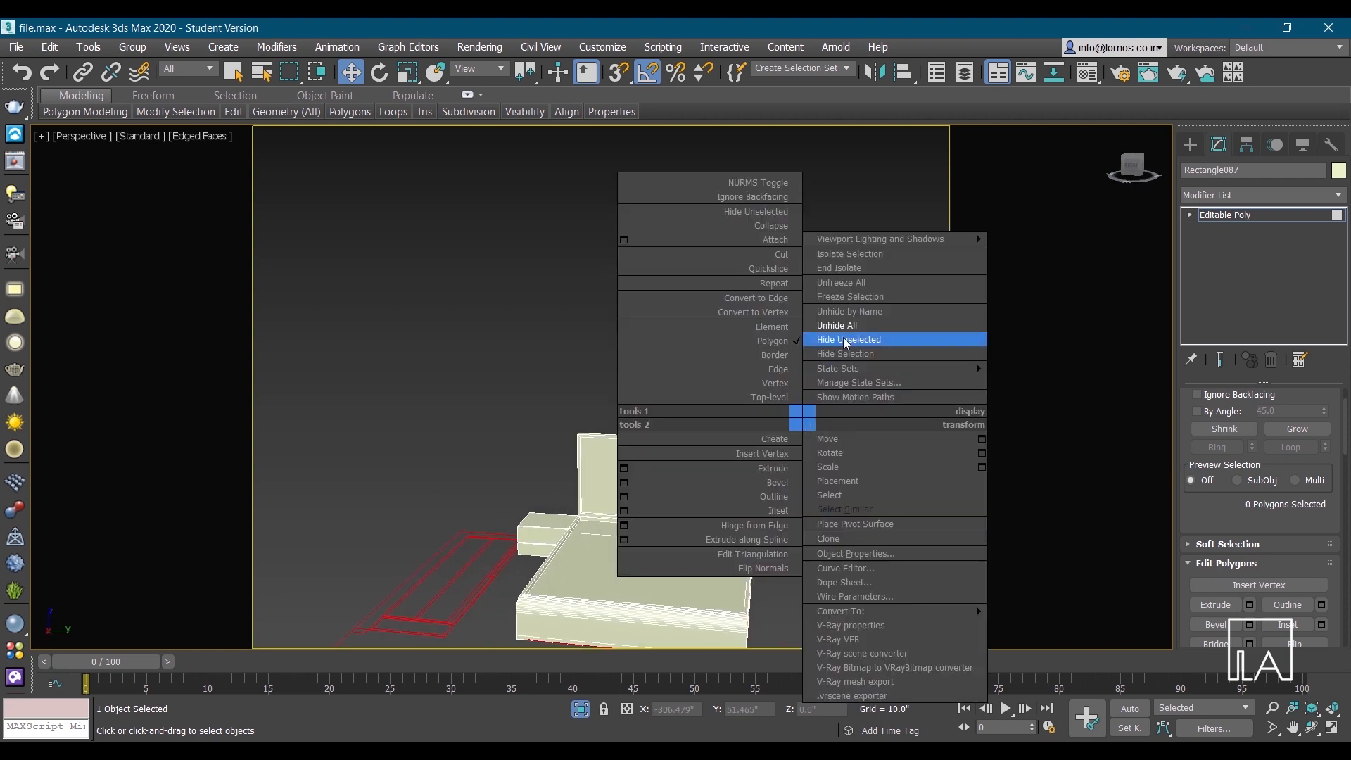
{"action": "left_click", "coordinate": [847, 339]}
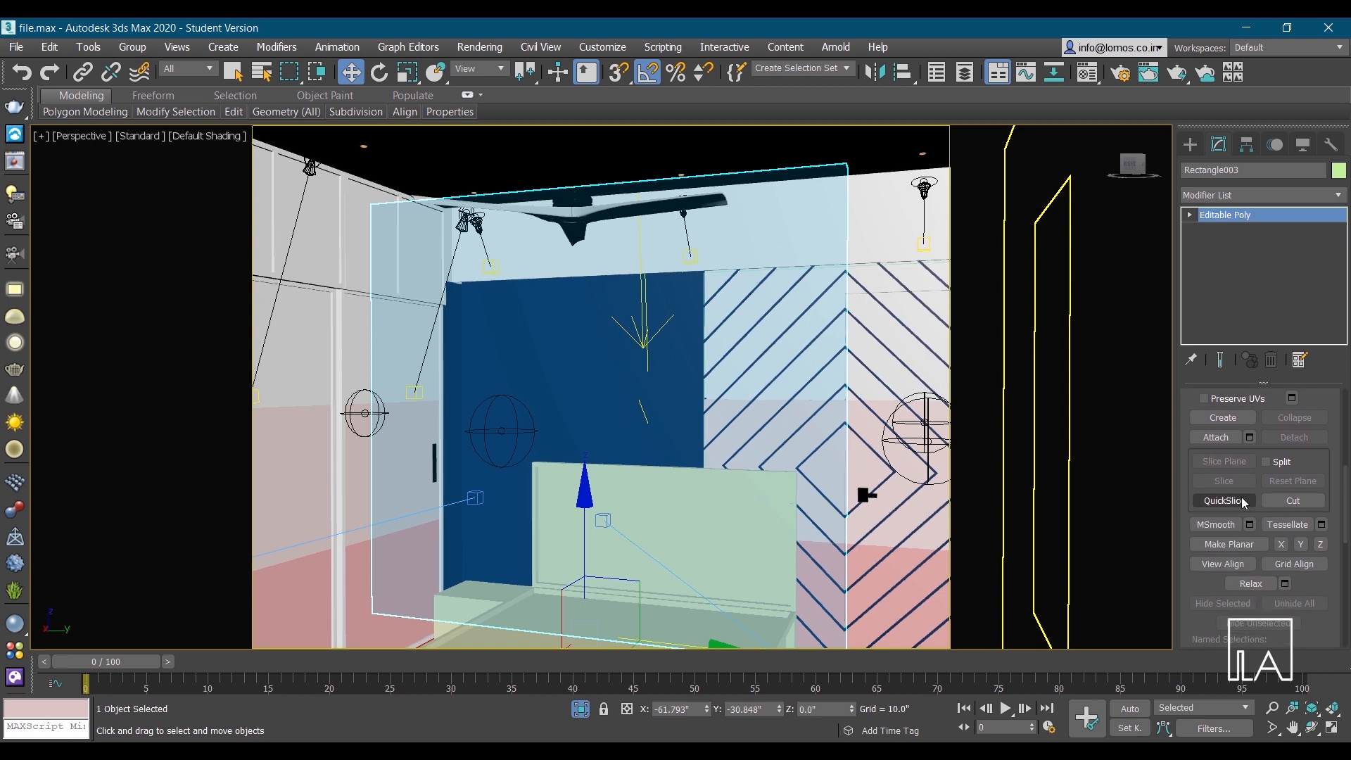
{"action": "left_click", "coordinate": [1223, 501]}
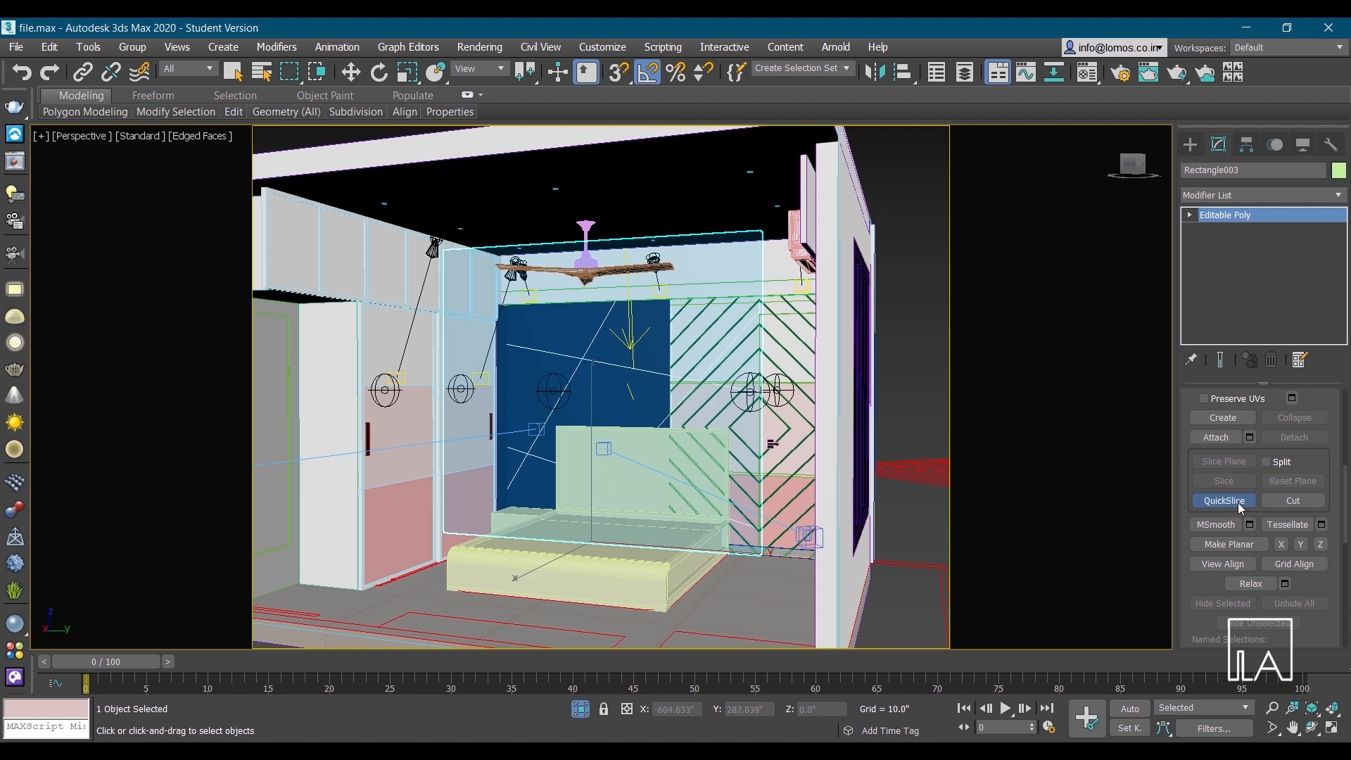
Inset the seven sliced panel polygons and extrude them outward into raised tiles
{"action": "left_click", "coordinate": [350, 71]}
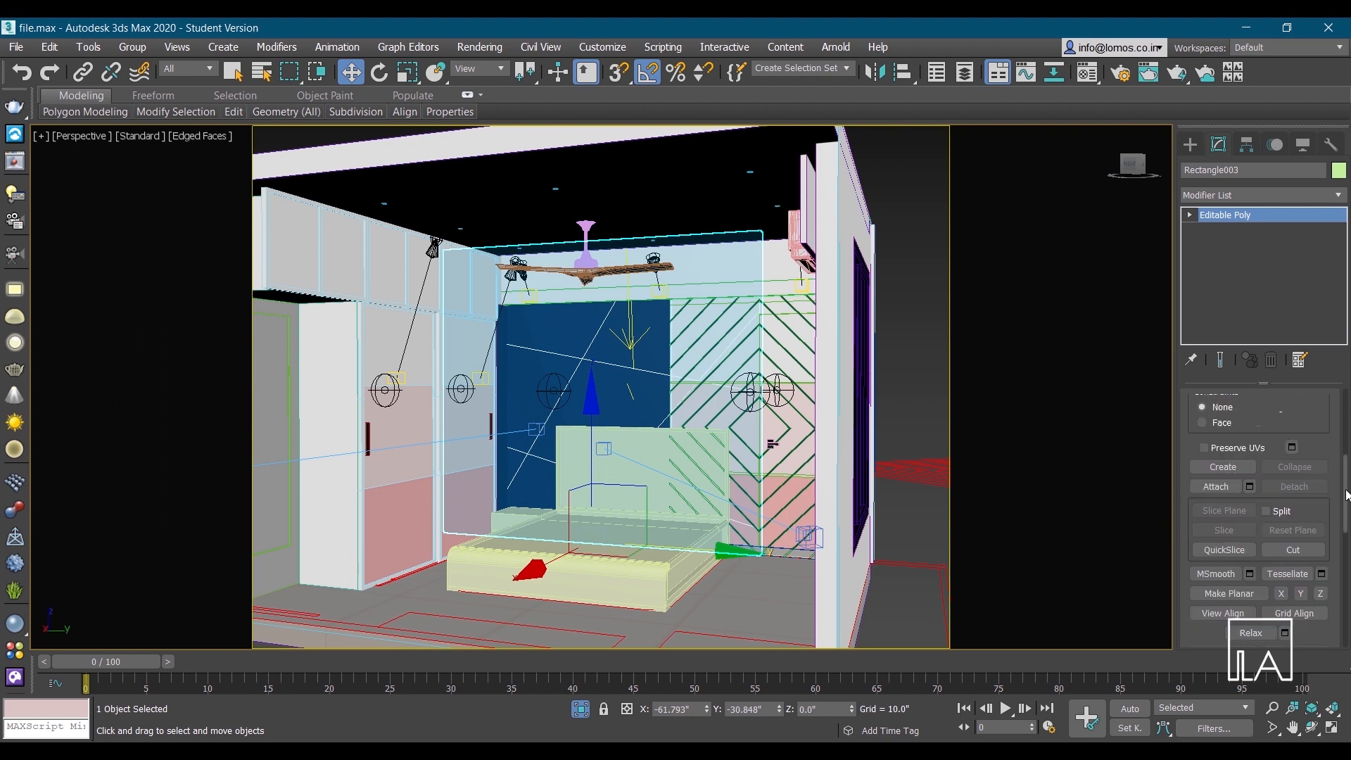
{"action": "left_click", "coordinate": [556, 329]}
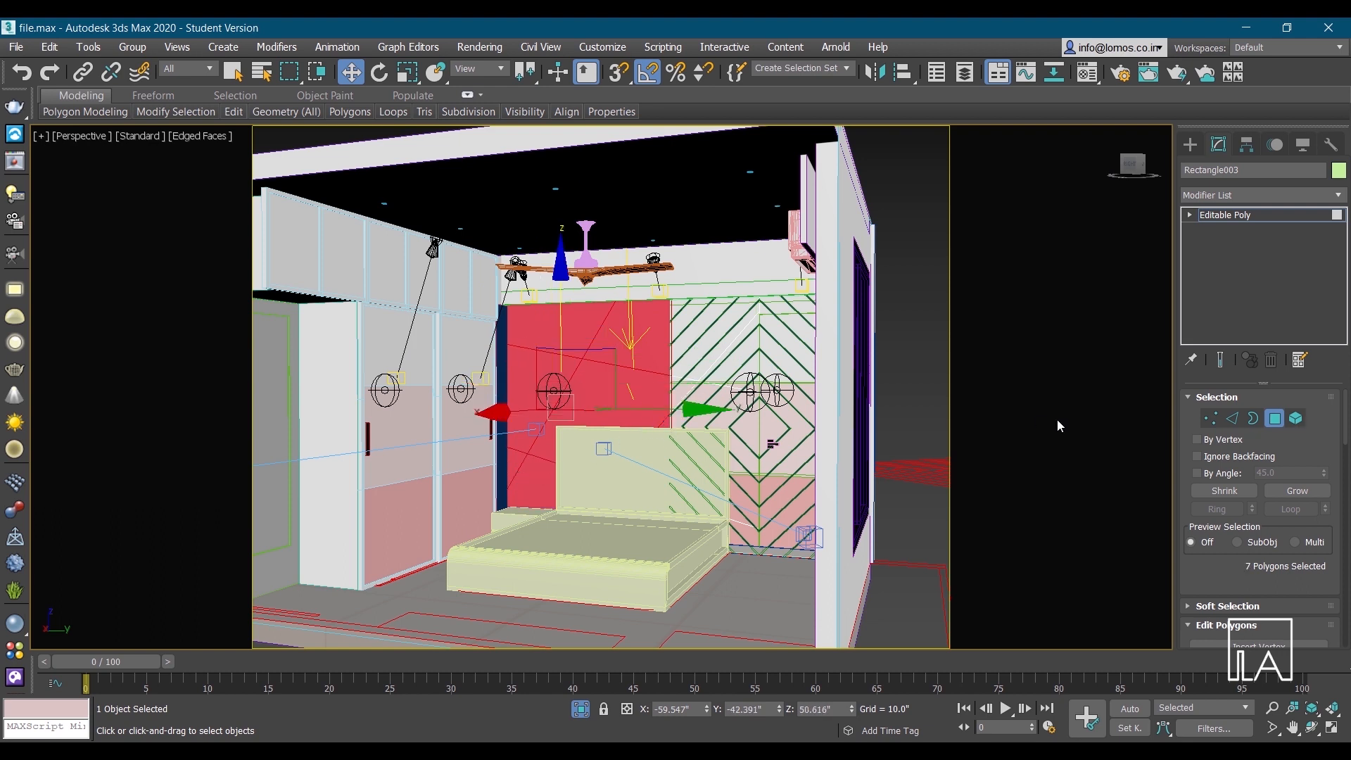
{"action": "scroll", "scroll_direction": "down", "scroll_amount": 3}
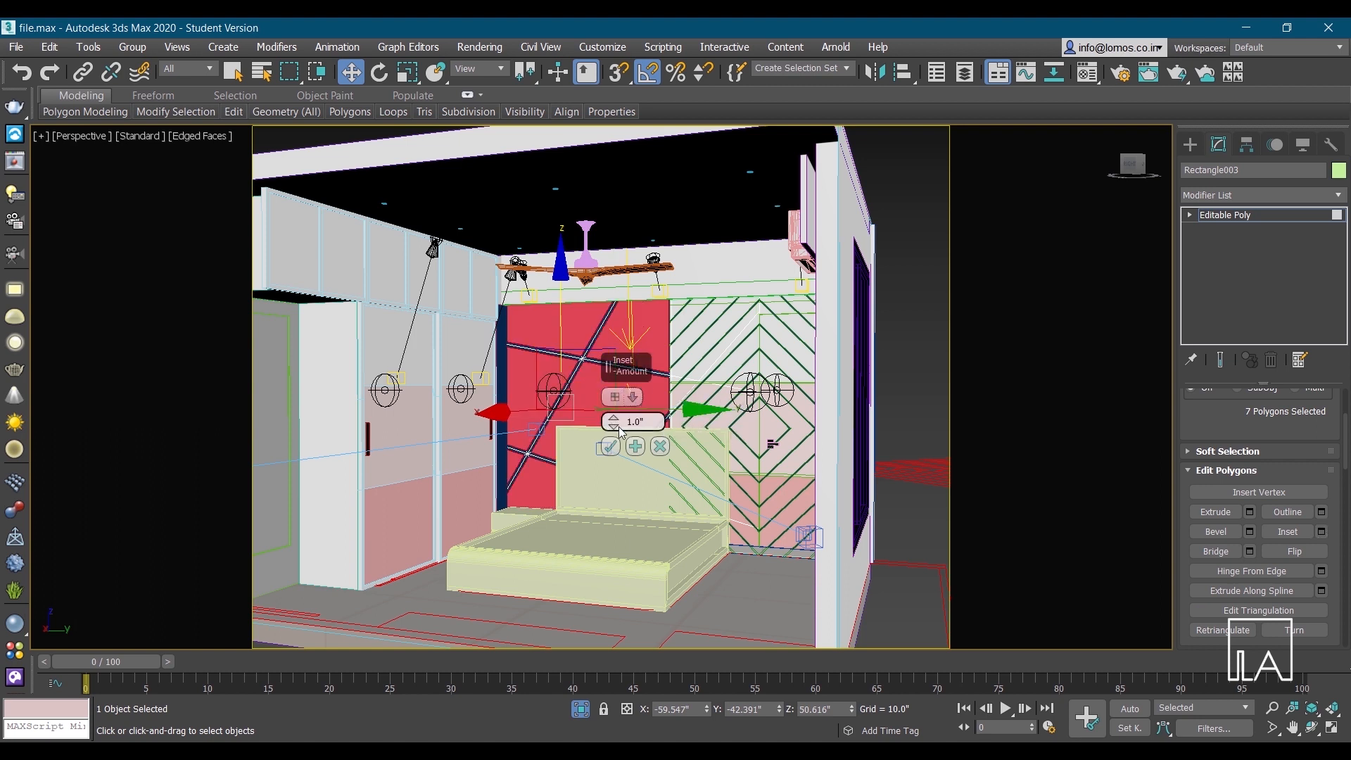
{"action": "left_click_drag", "start_coordinate": [613, 422], "coordinate": [614, 413]}
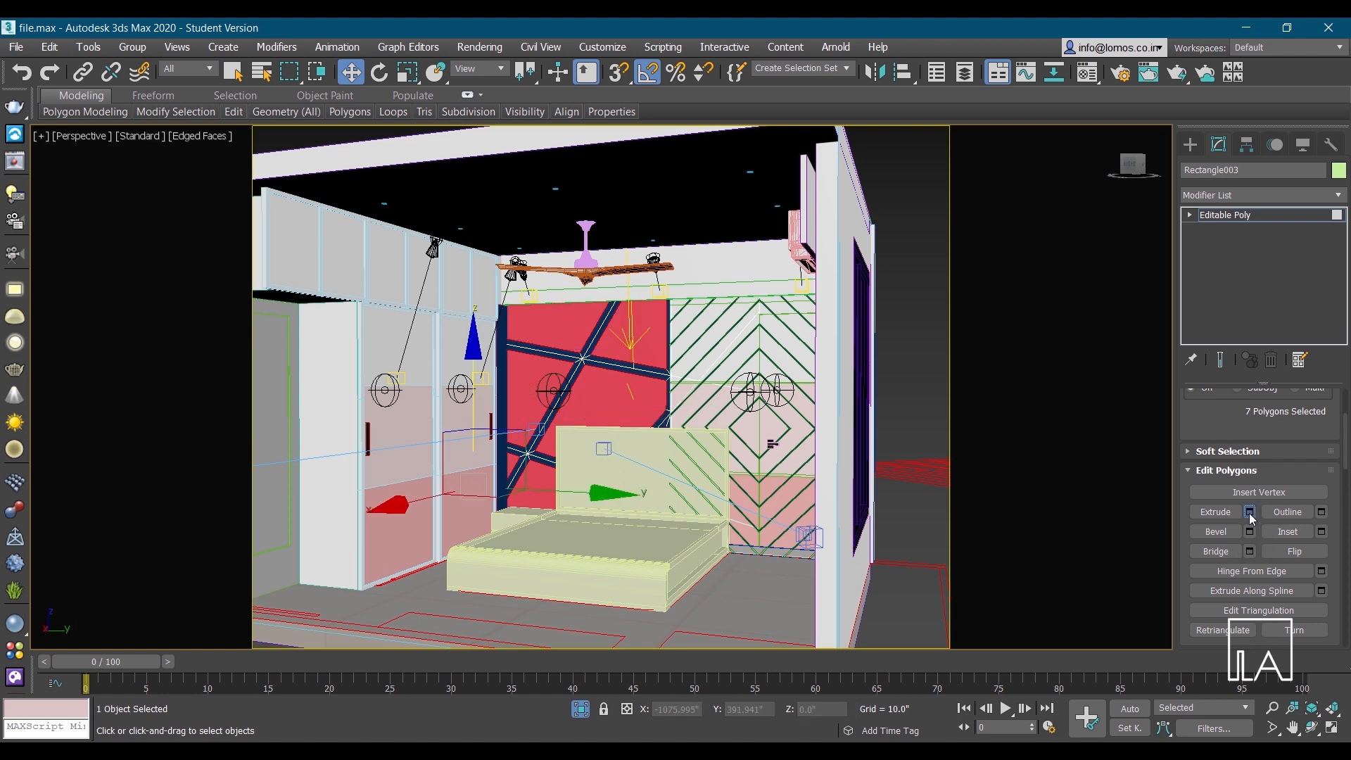
{"action": "left_click", "coordinate": [1249, 515]}
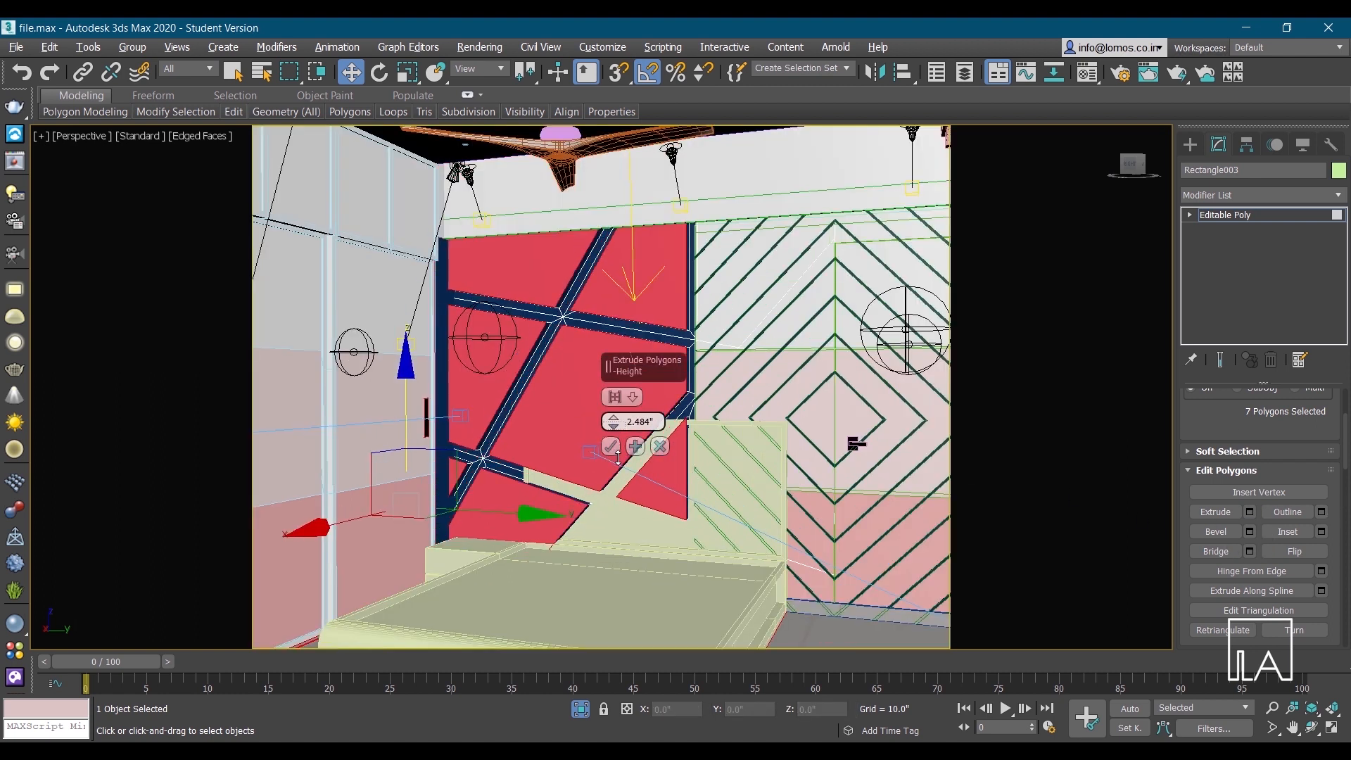
{"action": "left_click_drag", "start_coordinate": [632, 420], "coordinate": [632, 480]}
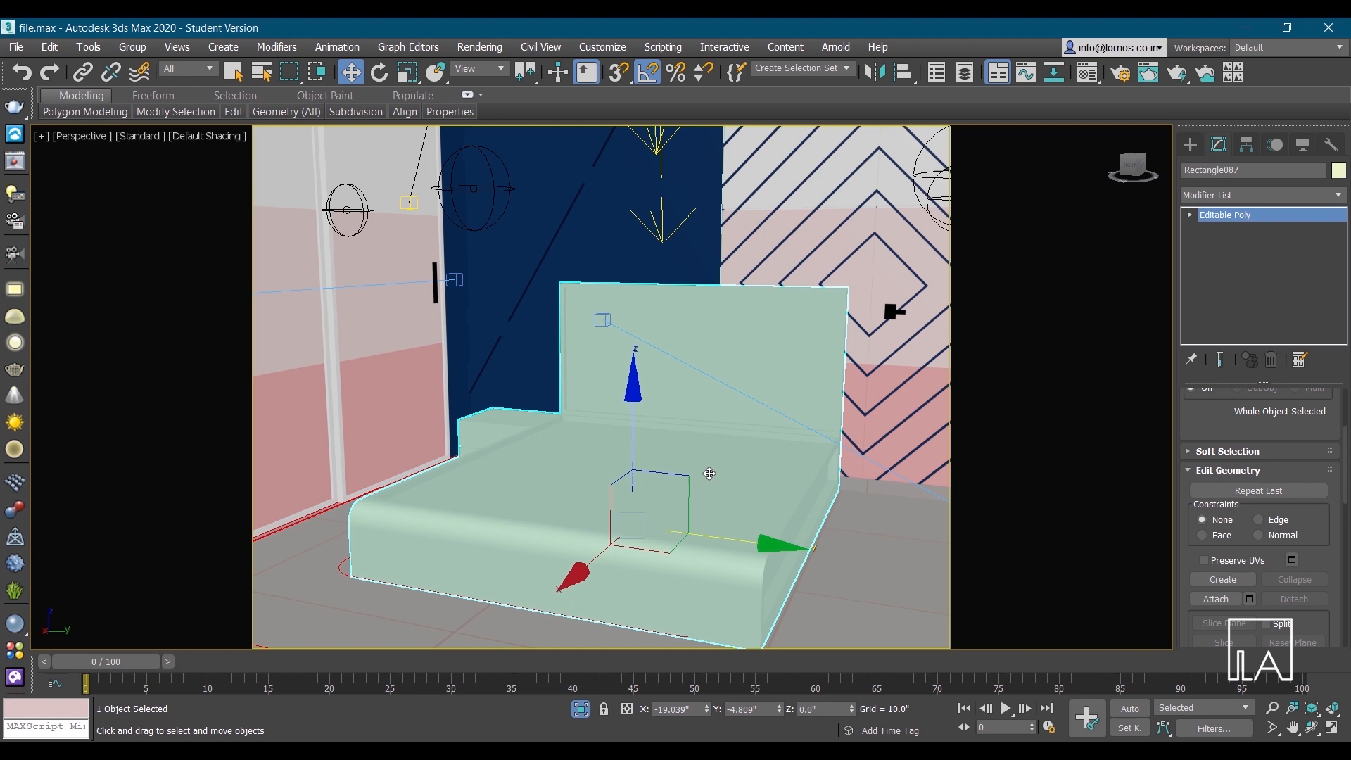
{"action": "mouse_move", "coordinate": [713, 451]}
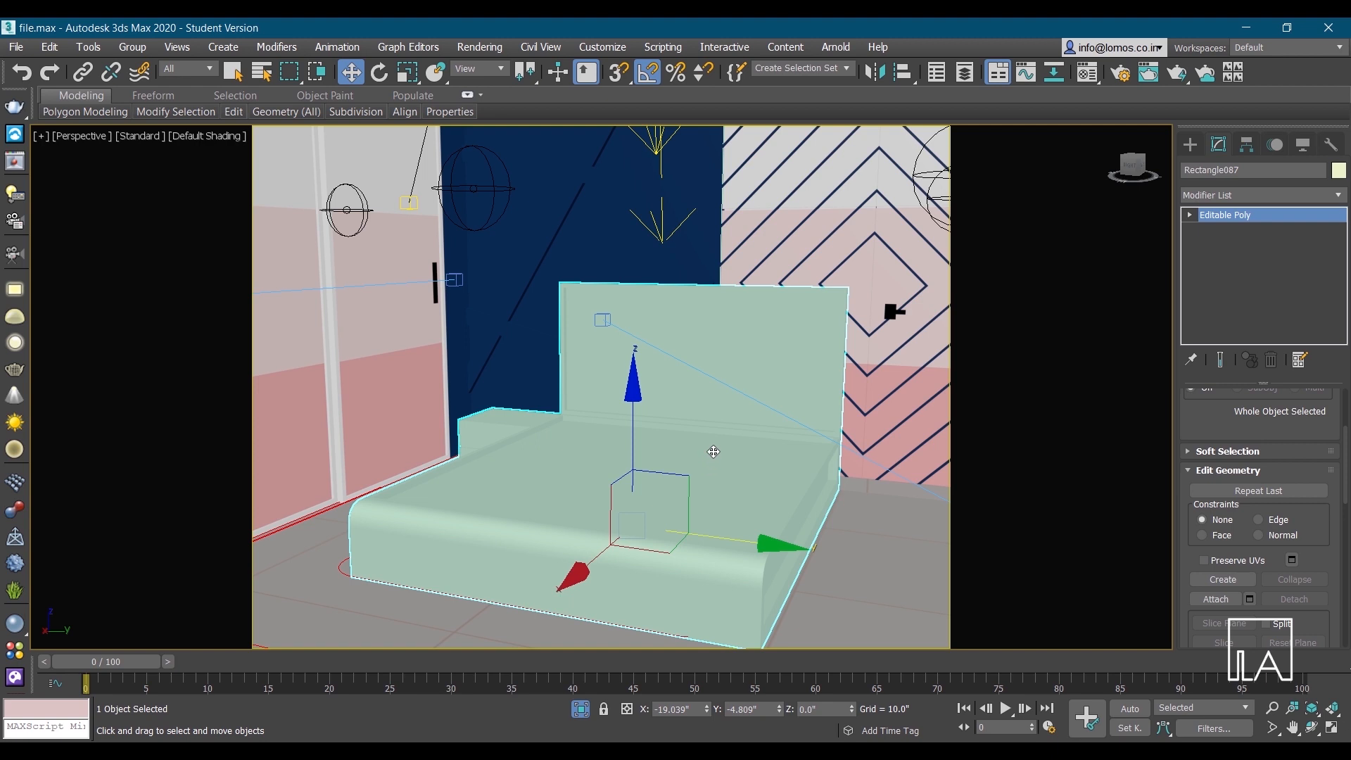
Switch the viewport to the VRayCam002 camera view of the bedroom
{"action": "left_click_drag", "start_coordinate": [714, 451], "coordinate": [554, 488]}
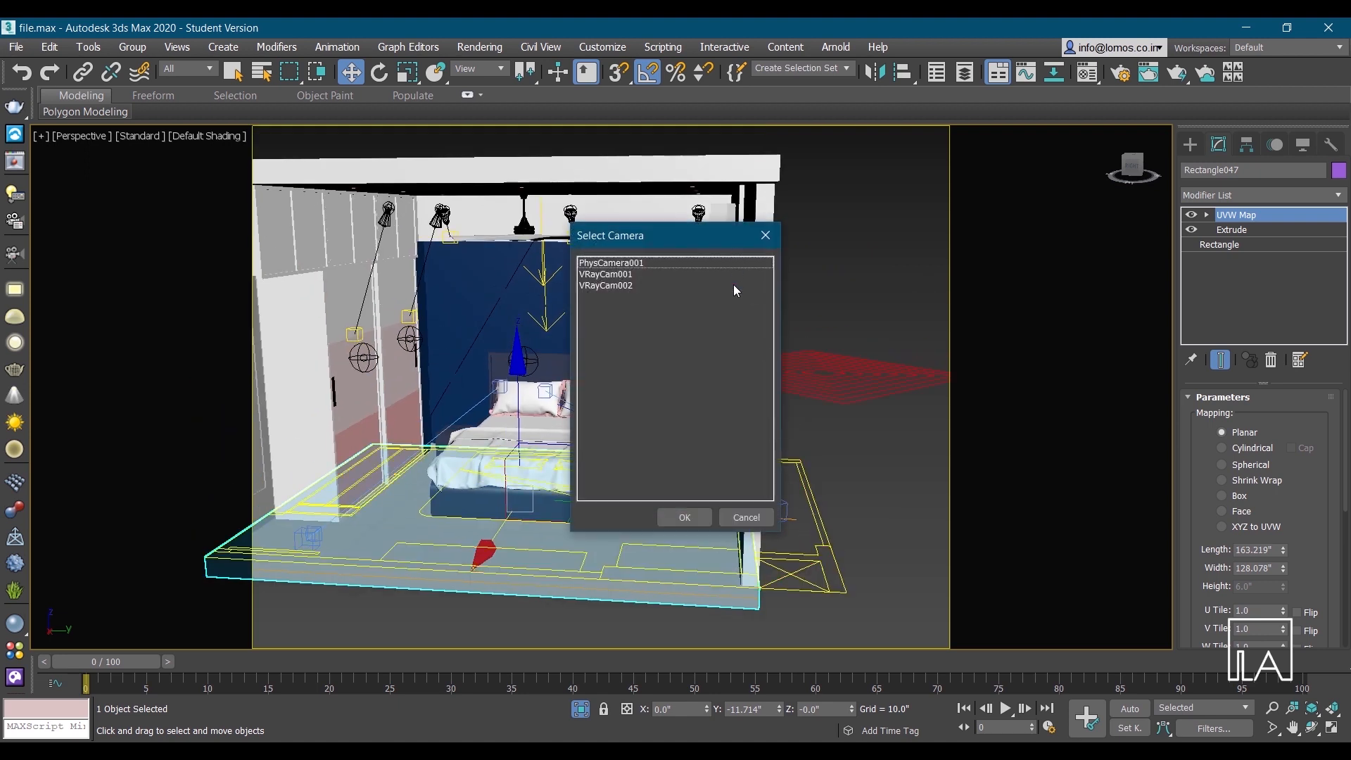
{"action": "left_click", "coordinate": [683, 517]}
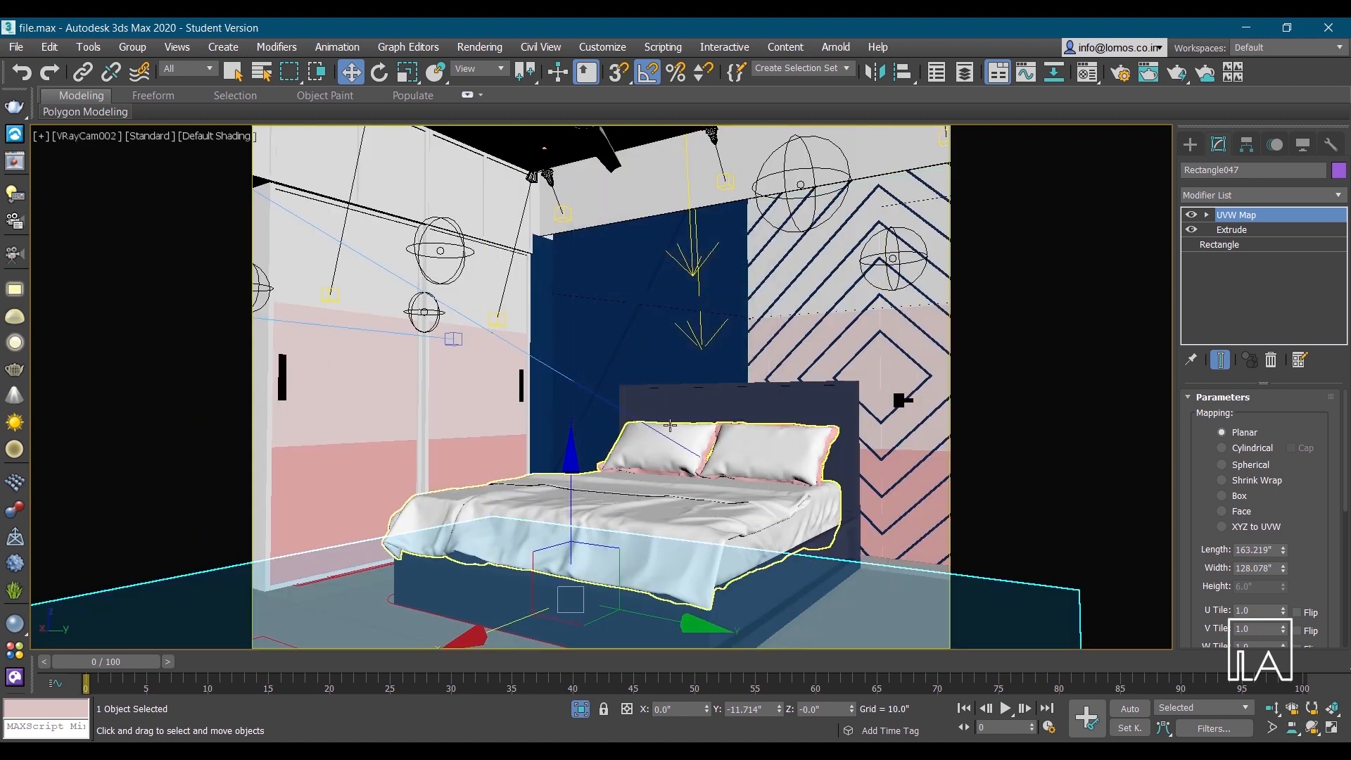